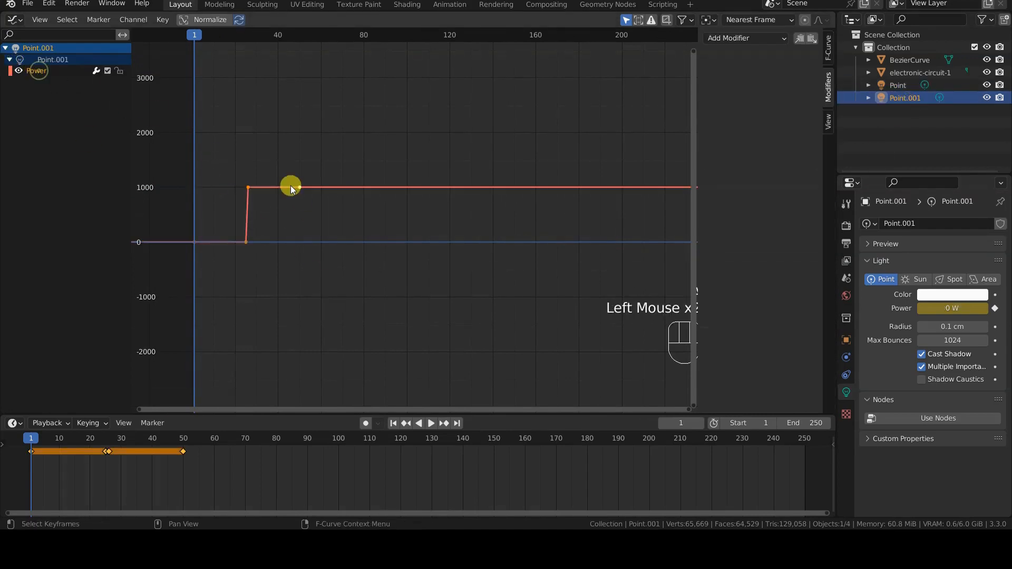
Add a Cycles modifier to Point.001's Power F-curve in the Graph Editor sidebar.
left_click(744, 37)
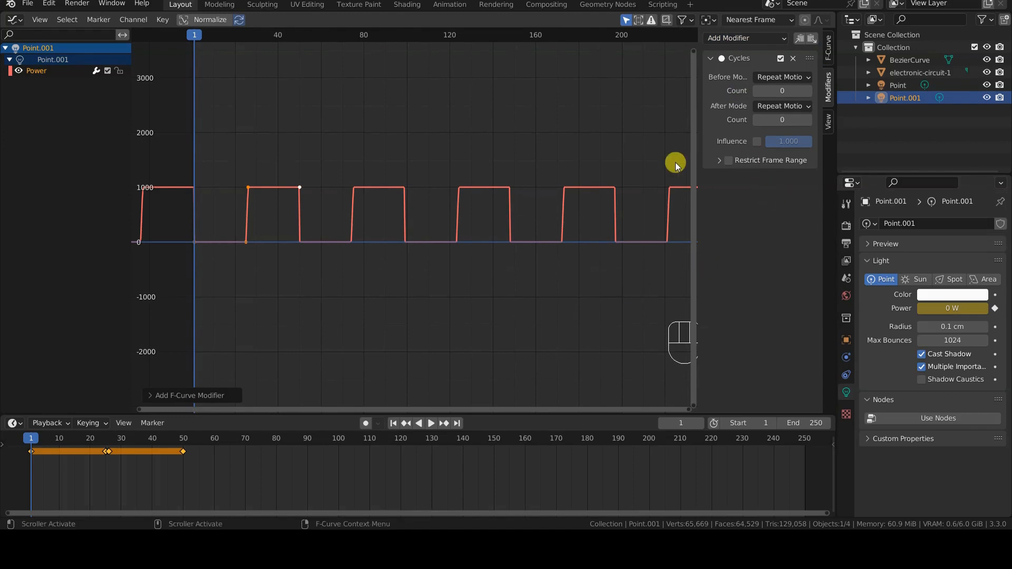
left_click(728, 160)
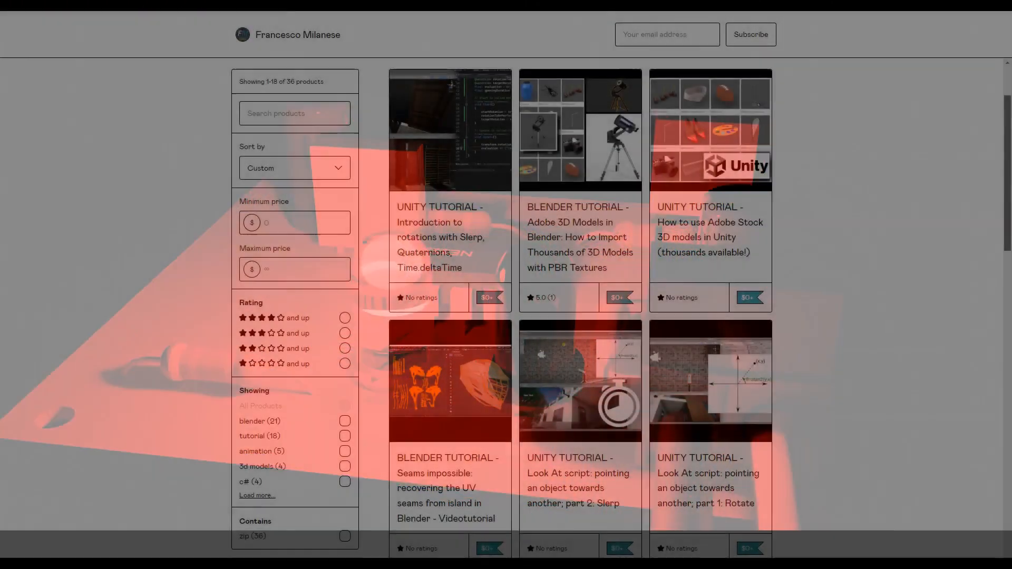
scroll("down", 3)
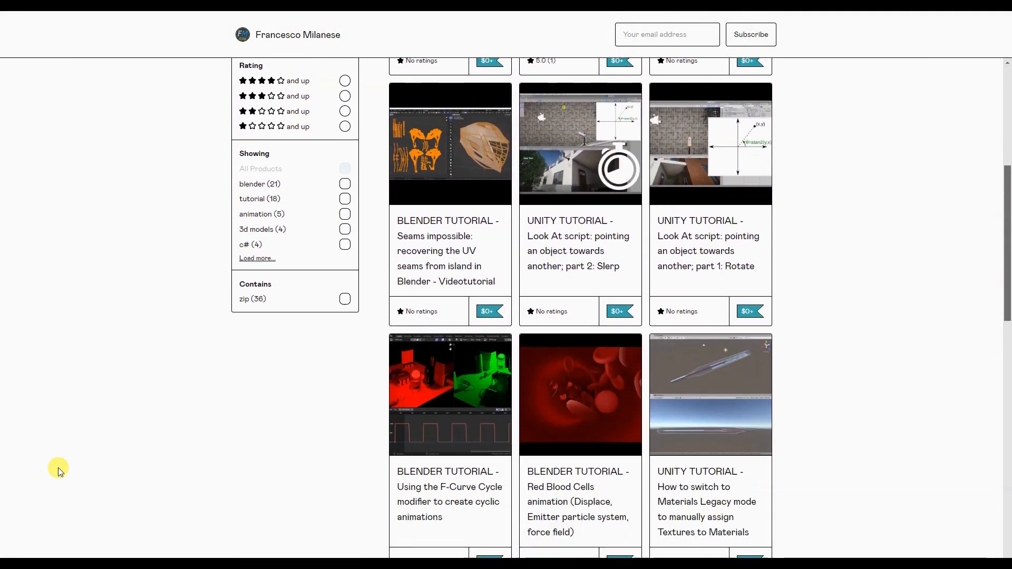
scroll("down", 3)
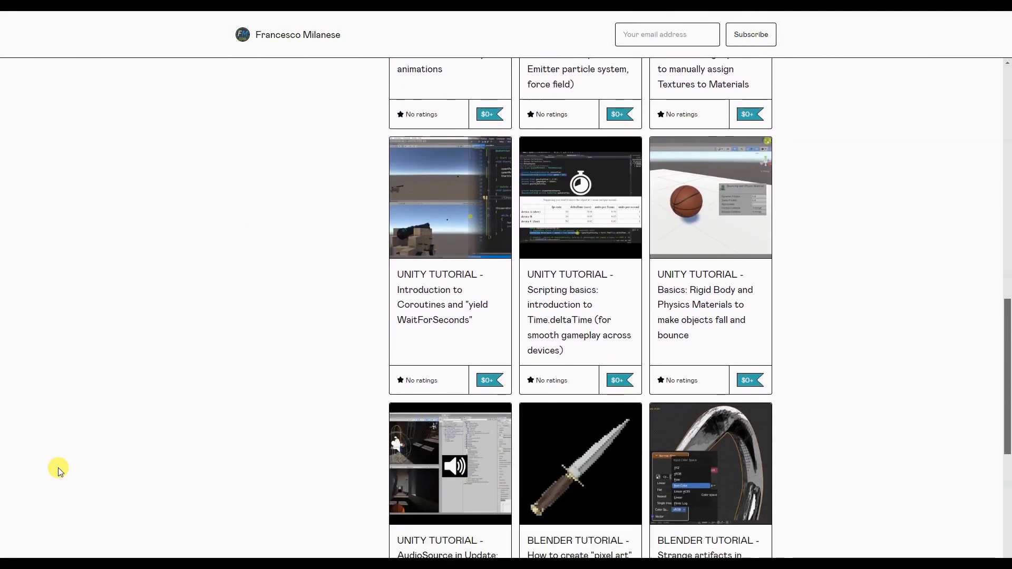
scroll("down", 3)
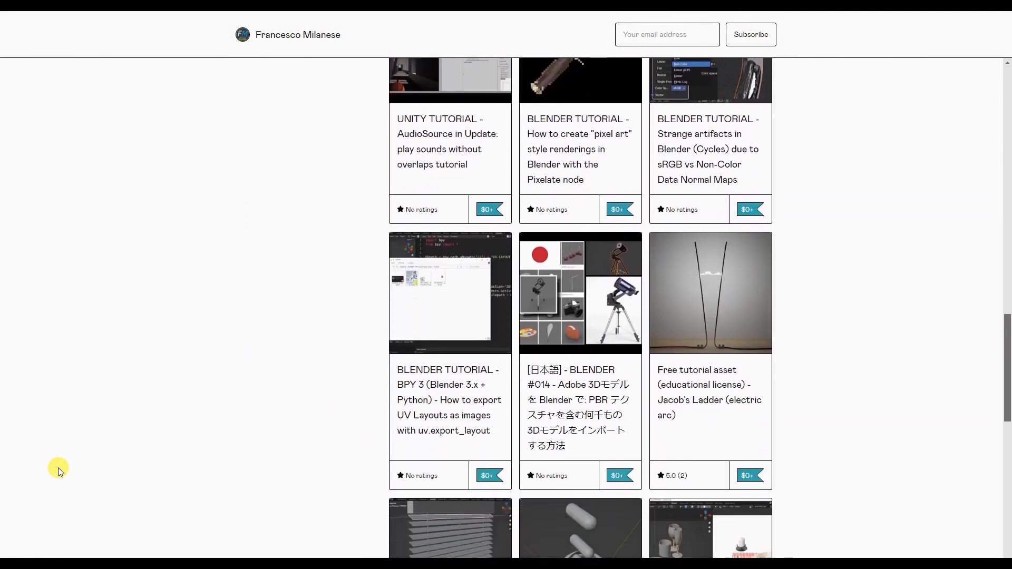
scroll("down", 3)
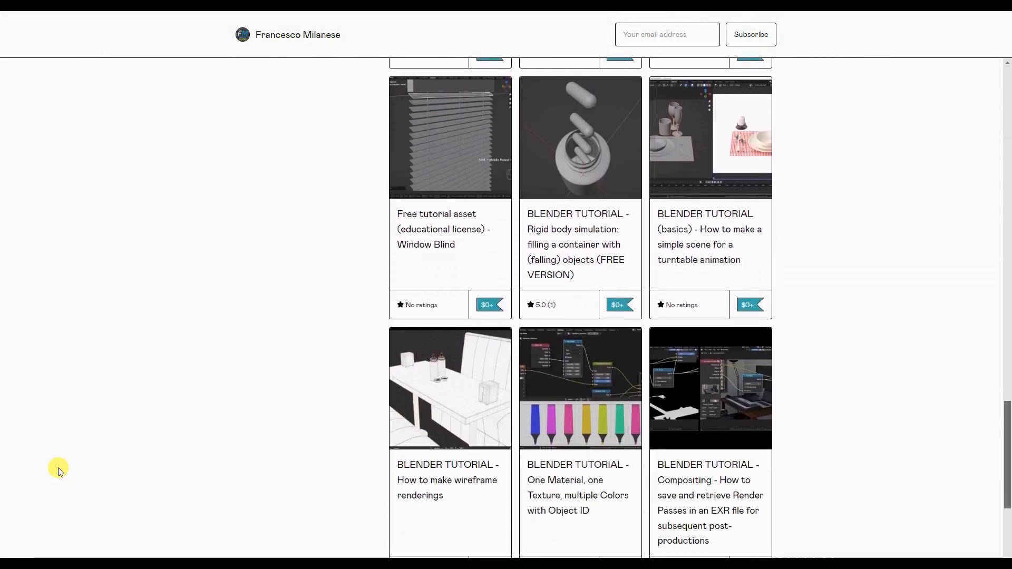
scroll("down", 3)
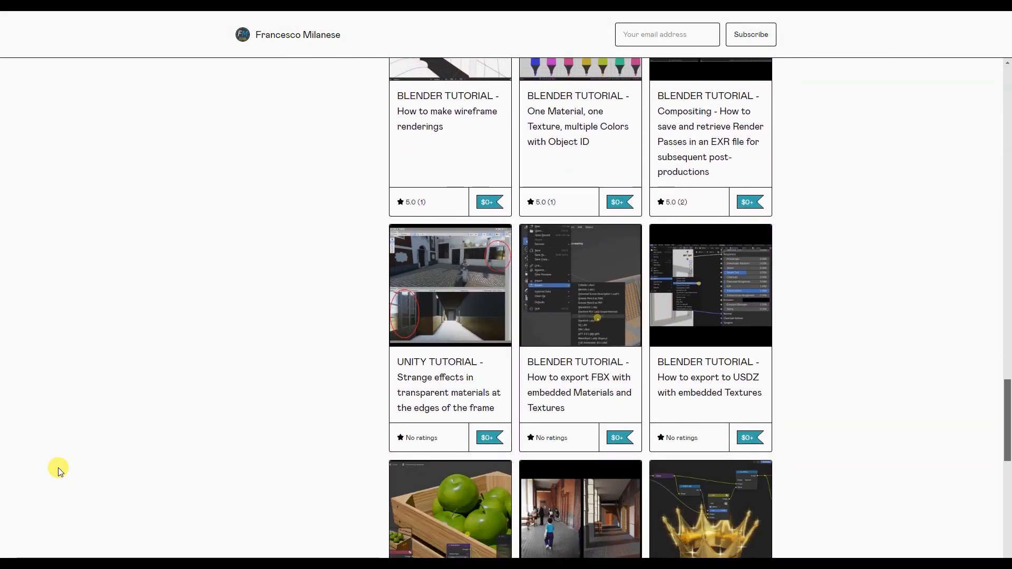
scroll("down", 3)
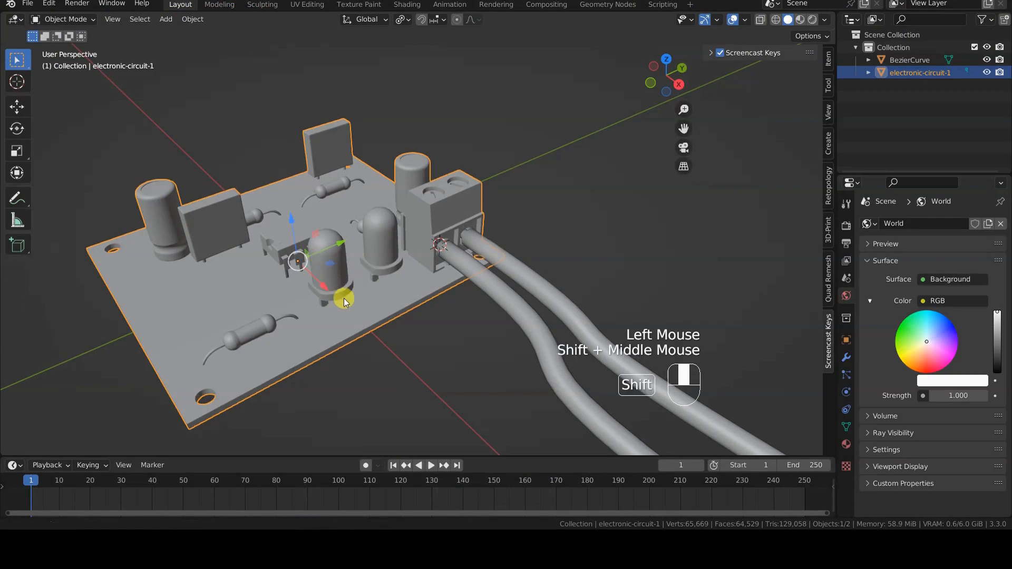
Zoom toward the front LED, keep Solid shading, and enter Edit Mode on the board.
scroll("up", 3)
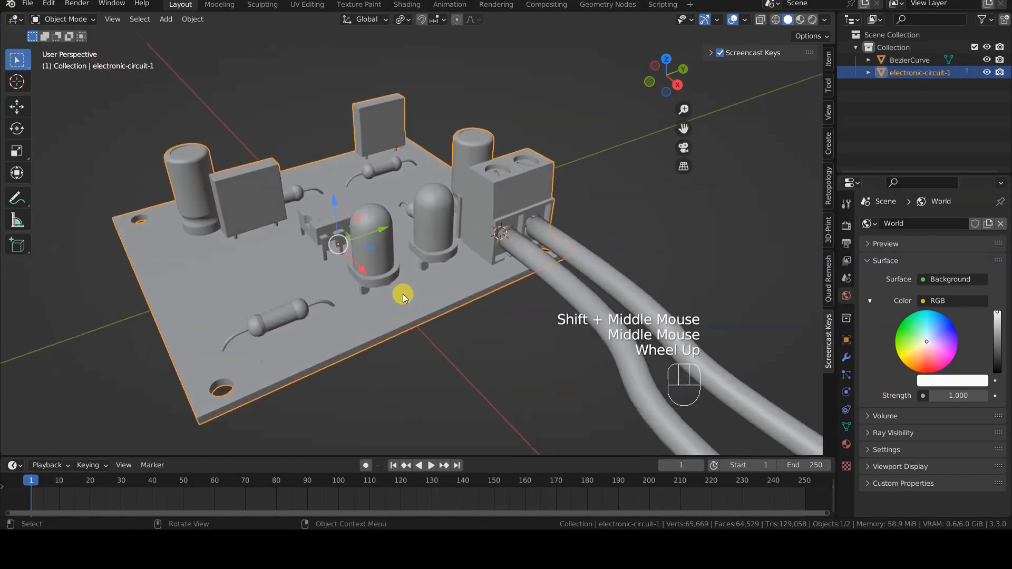
key("z")
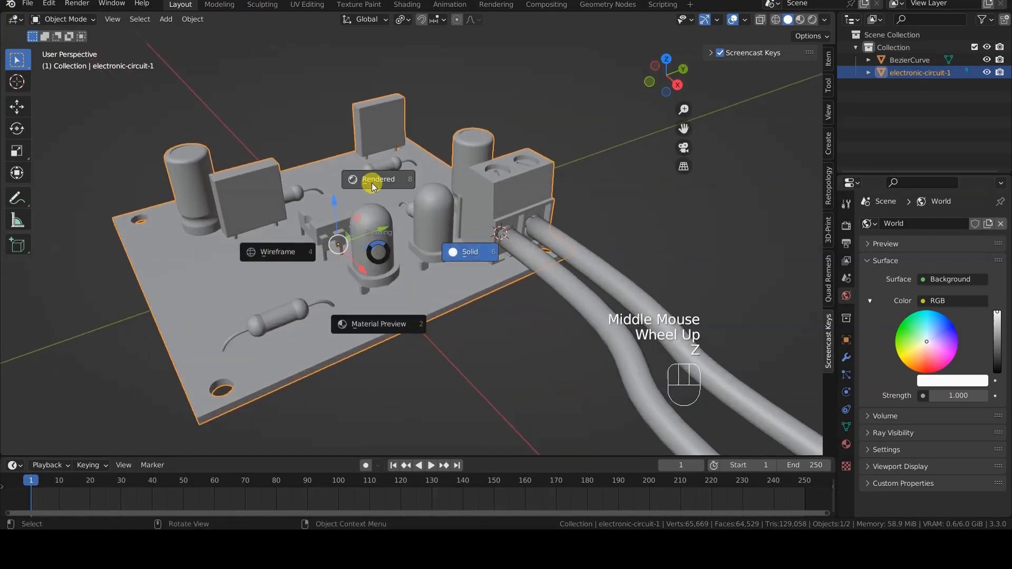
left_click(378, 179)
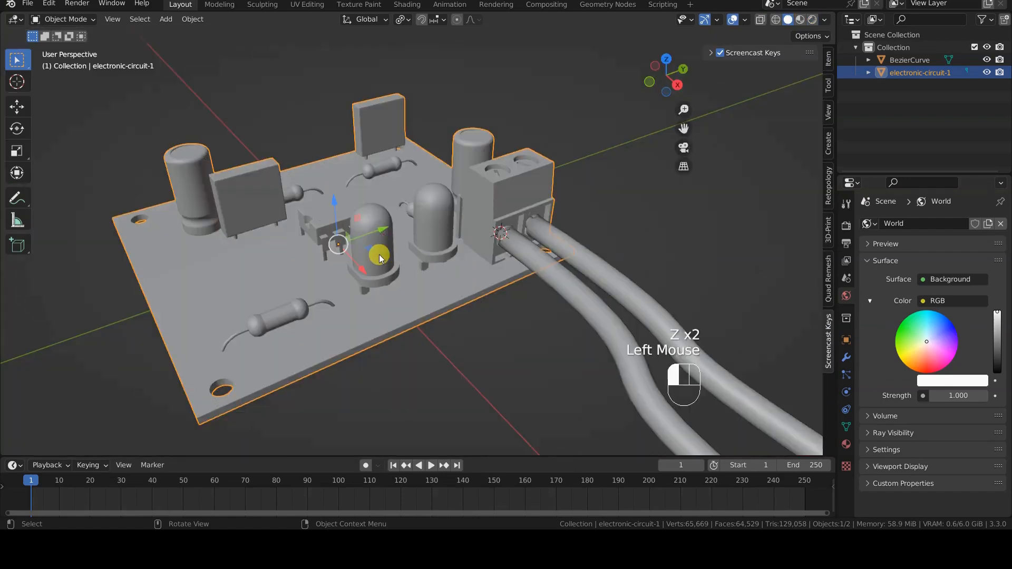
key("Tab")
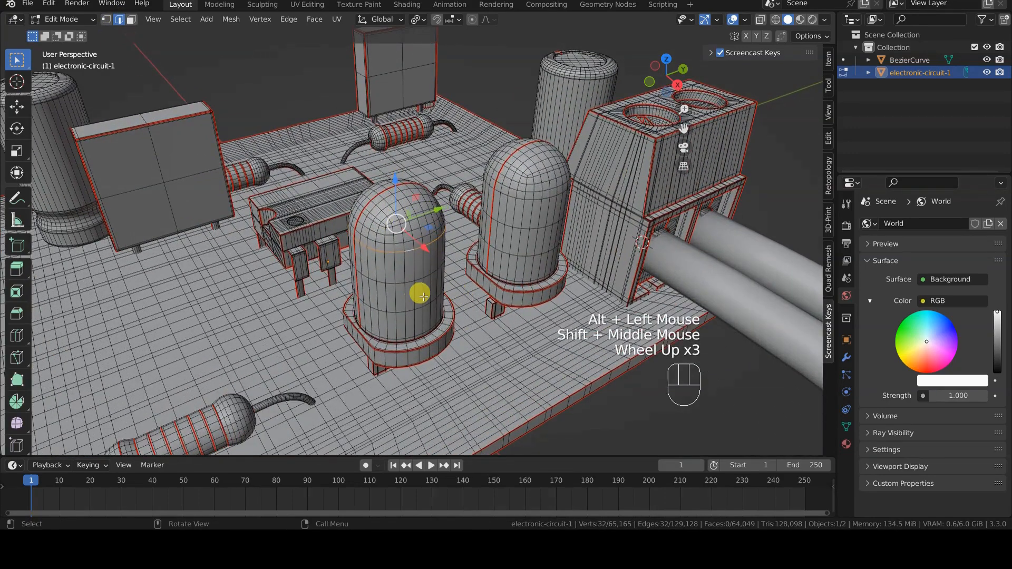
Snap the 3D cursor to an edge loop on the front LED dome, then return to Object Mode.
key("alt+a")
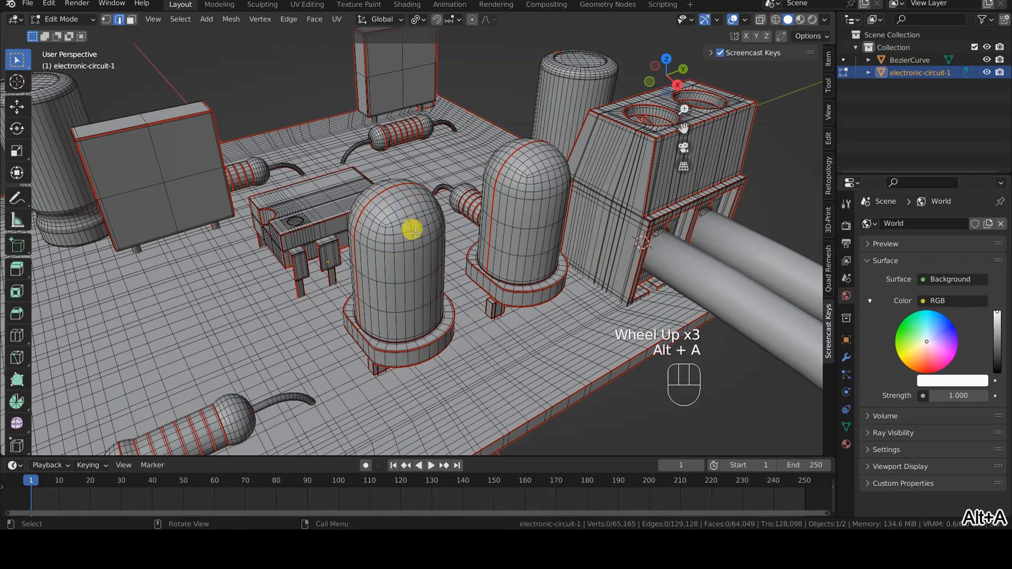
key("alt")
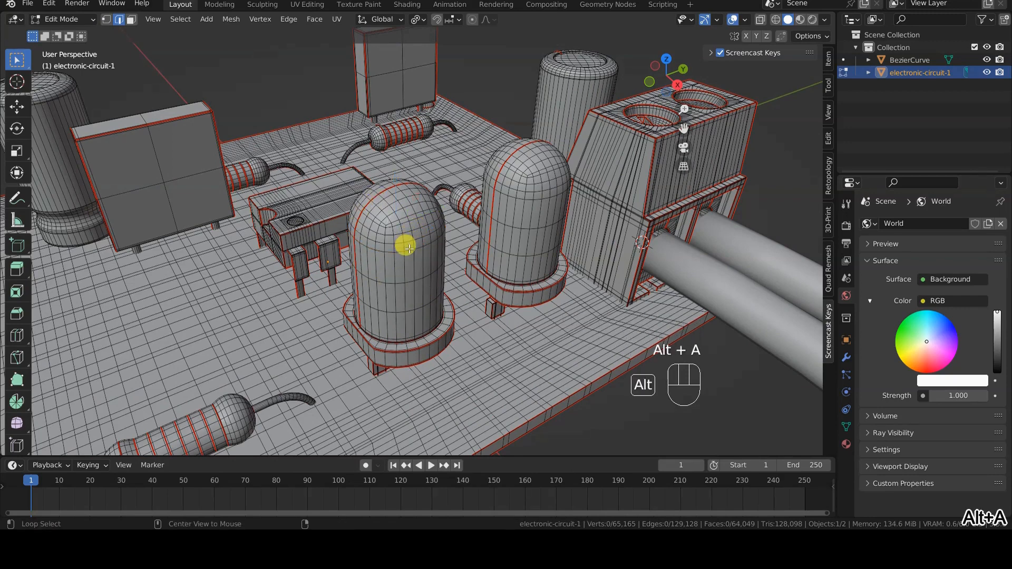
left_click(408, 247)
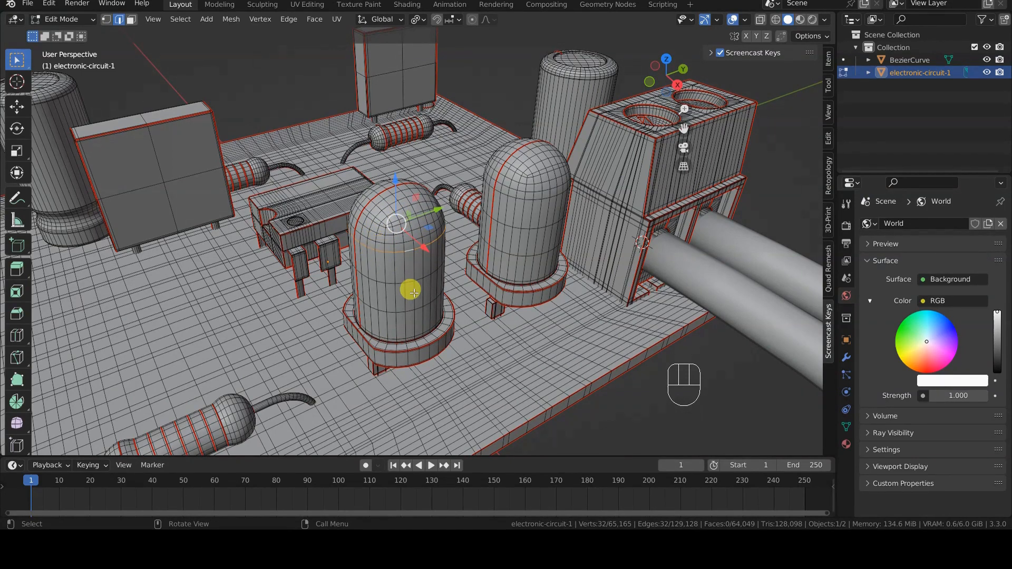
mouse_move(400, 271)
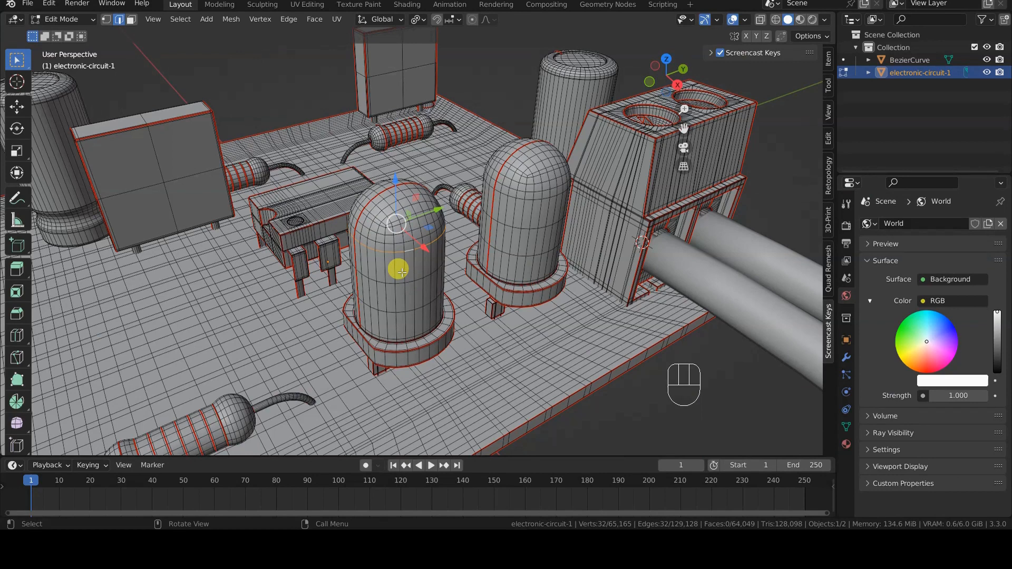
key("shift+s")
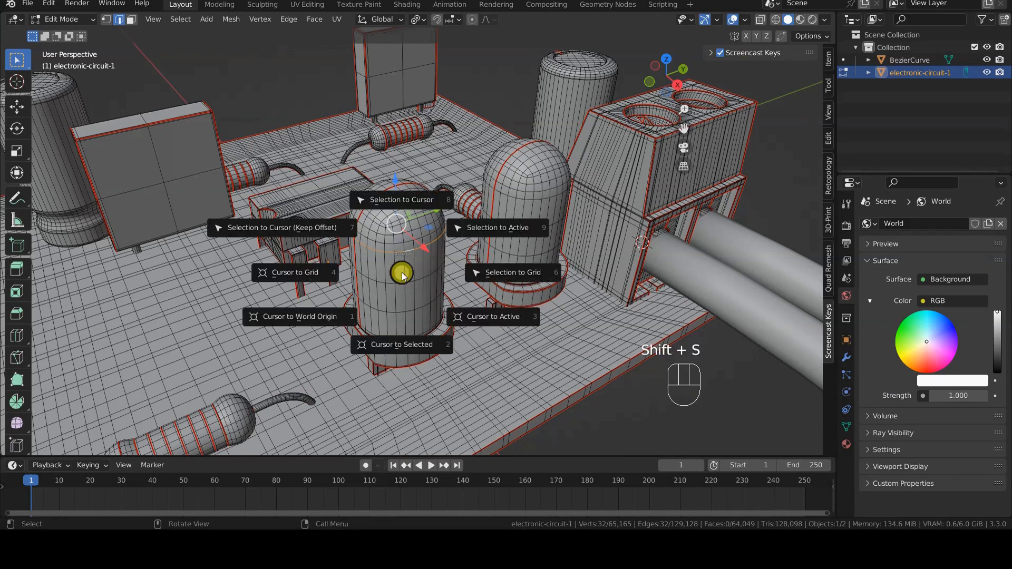
left_click(400, 345)
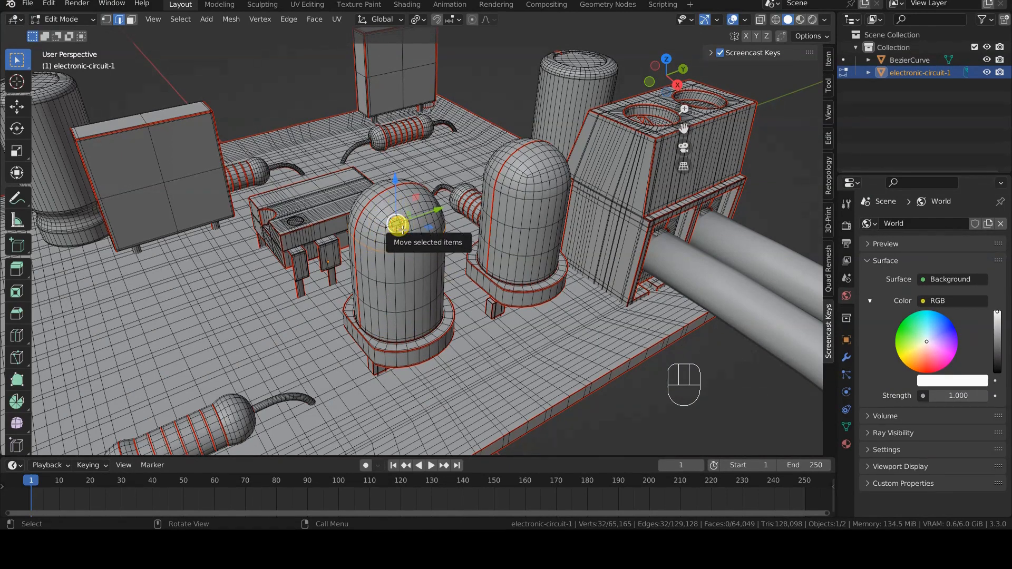
key("Tab")
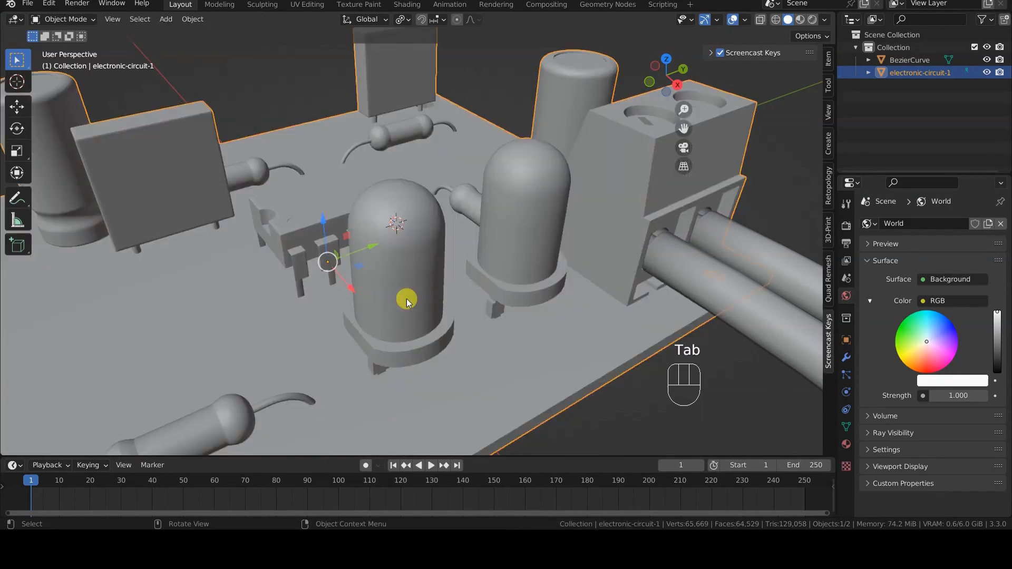
scroll("down", 3)
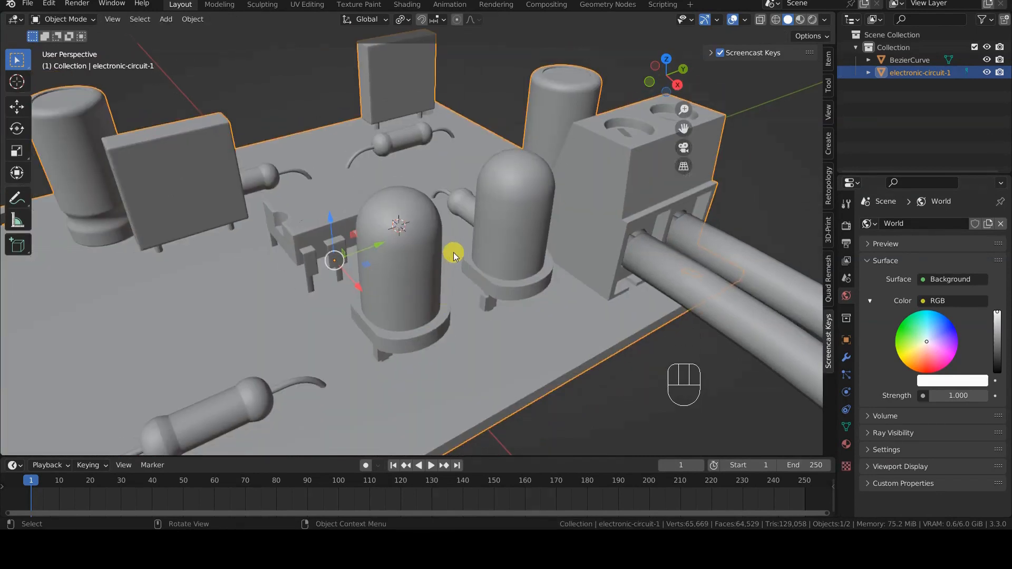
Add a point light at the cursor and place a duplicate inside the second LED.
key("shift+a")
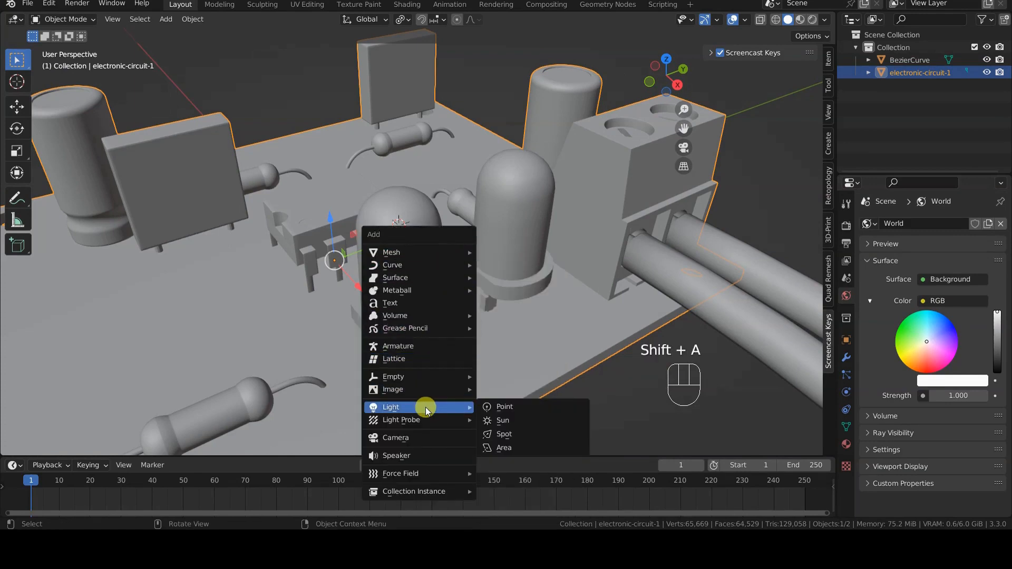
left_click(505, 407)
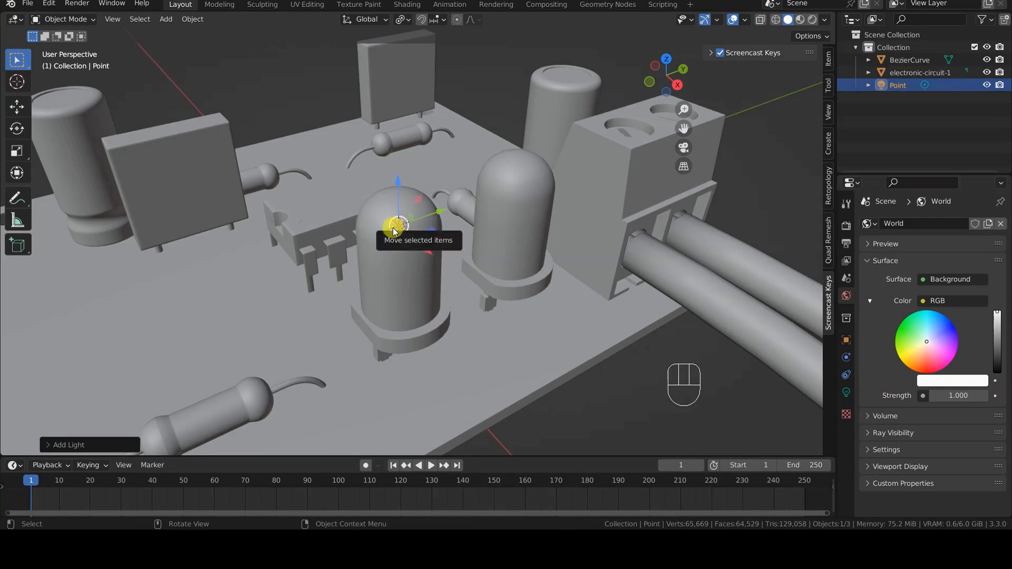
key("shift+d")
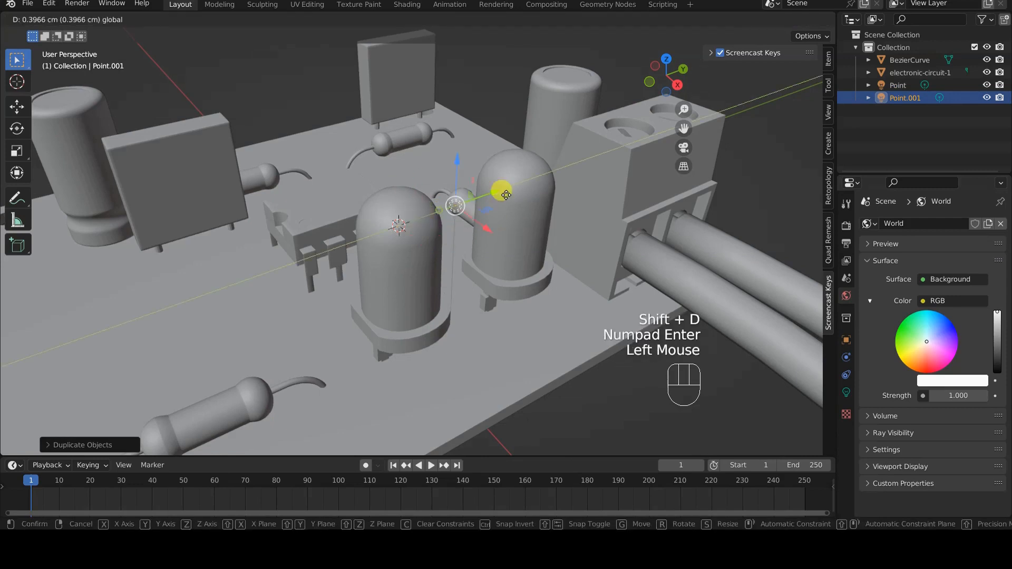
left_click(520, 182)
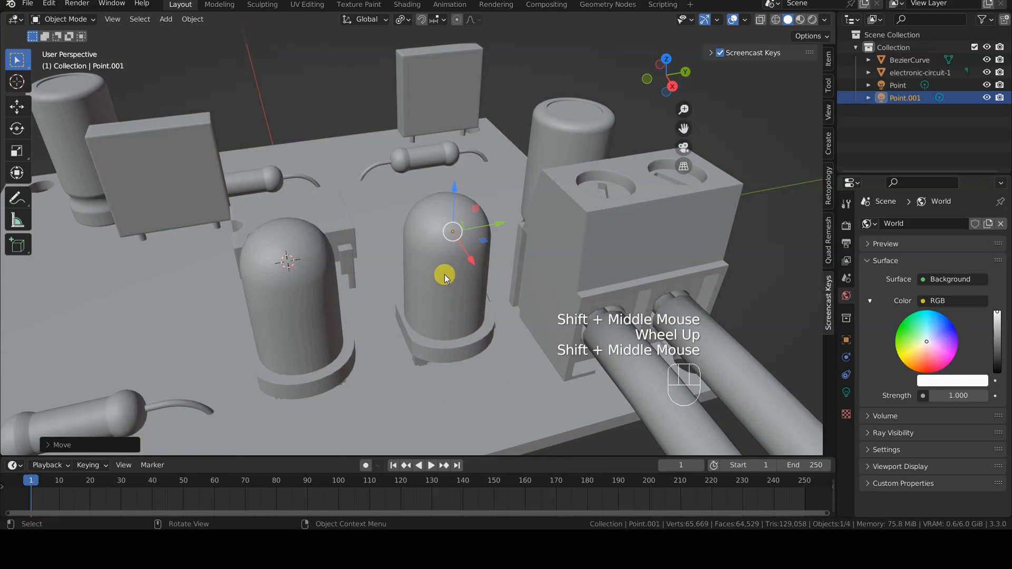
left_click_drag(451, 277, 446, 264)
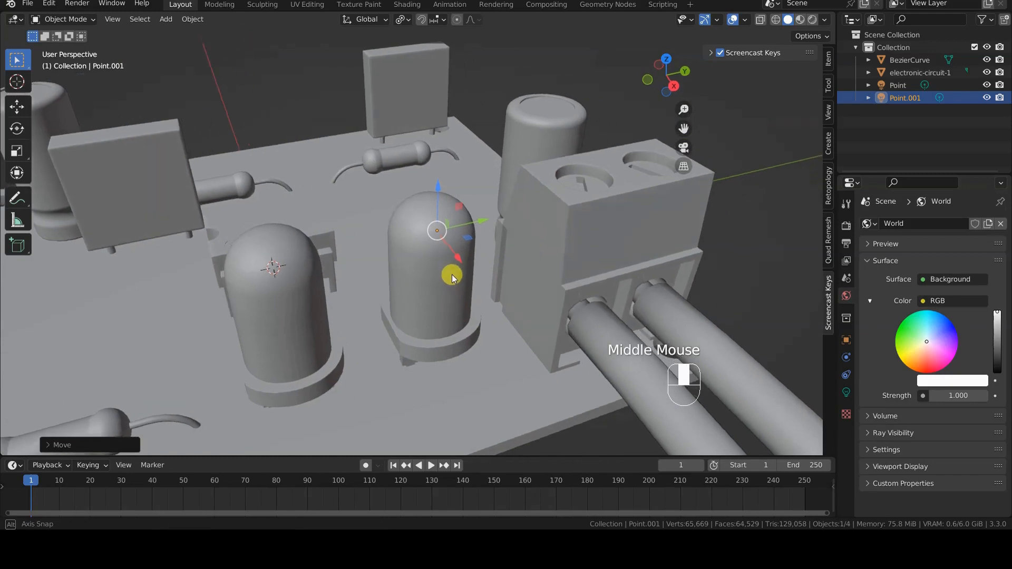
left_click_drag(452, 278, 436, 279)
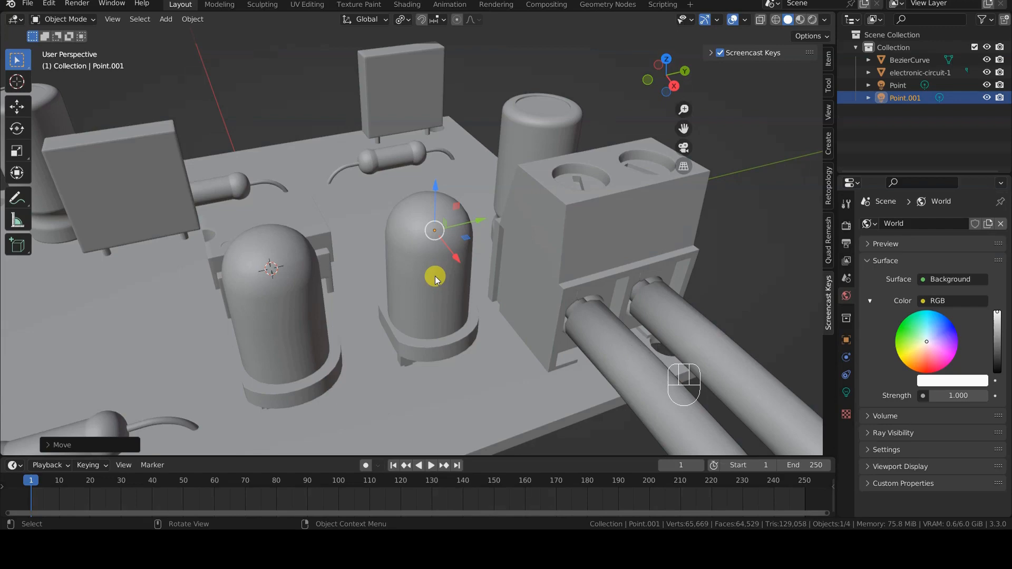
key("Tab")
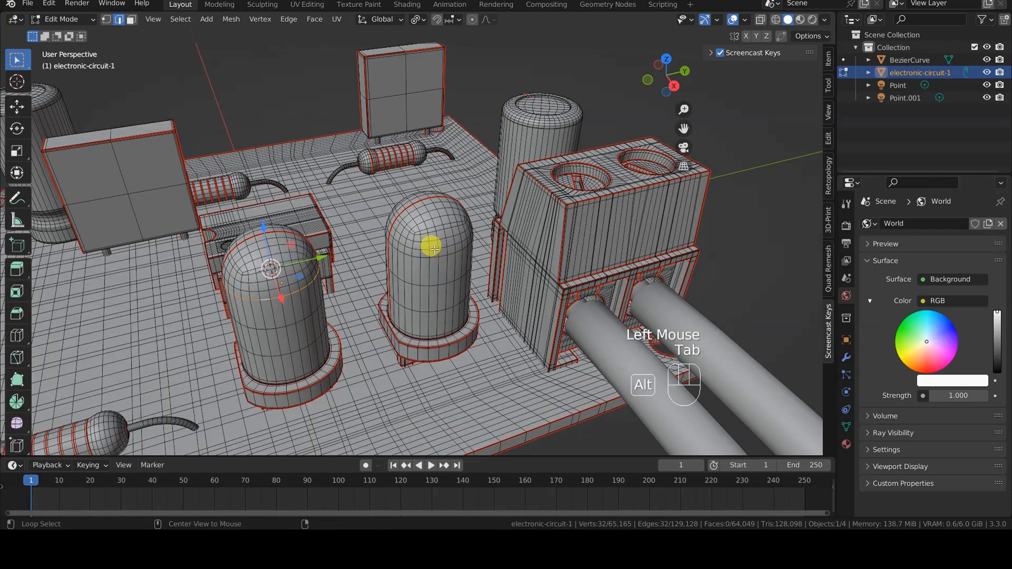
Snap the 3D cursor to the right-hand LED tip and return to Object Mode.
key("shift+s")
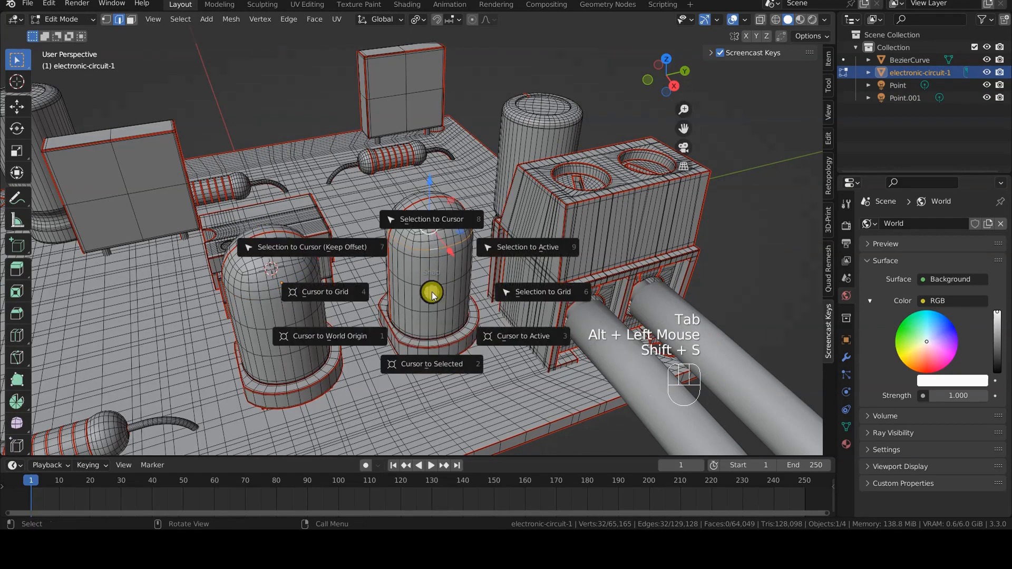
mouse_move(432, 364)
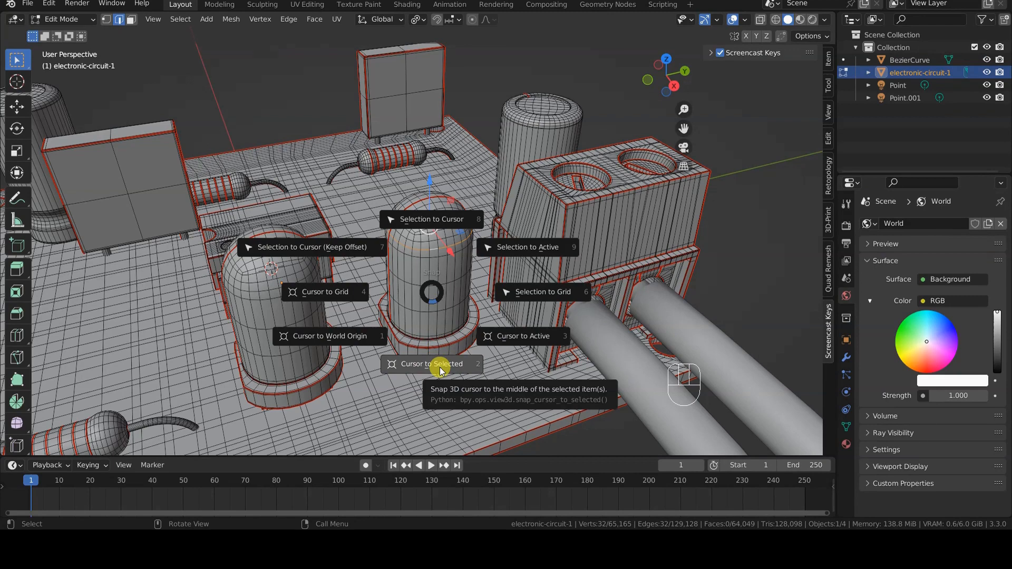
left_click(431, 363)
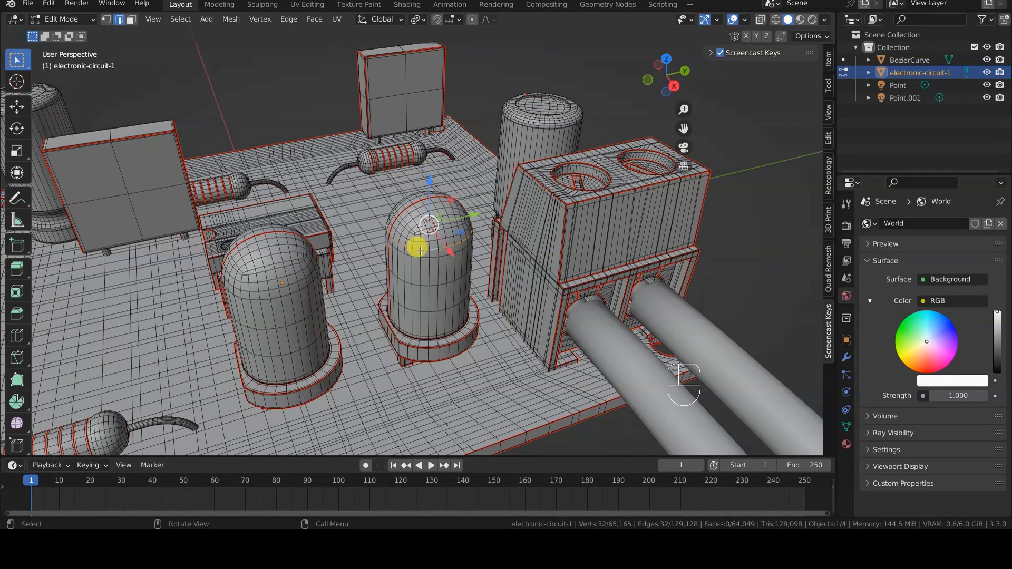
key("Tab")
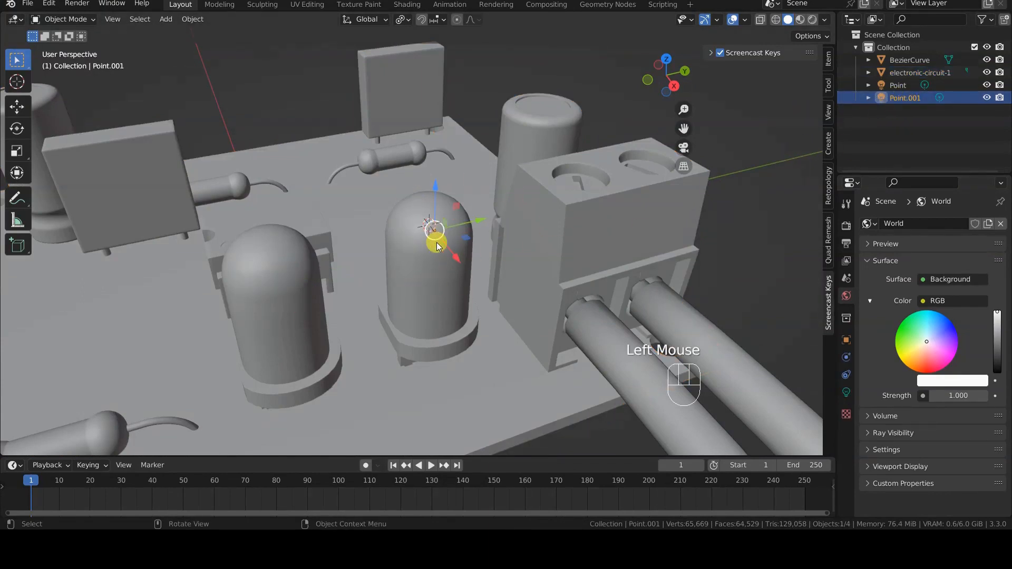
Move Point.001 onto the 3D cursor with Selection to Cursor.
key("shift+s")
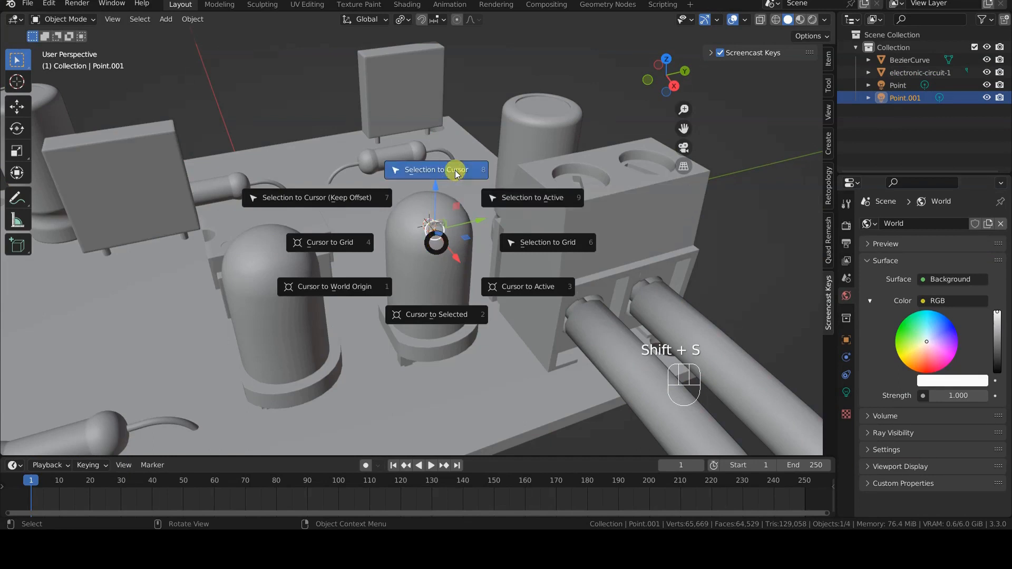
left_click(436, 169)
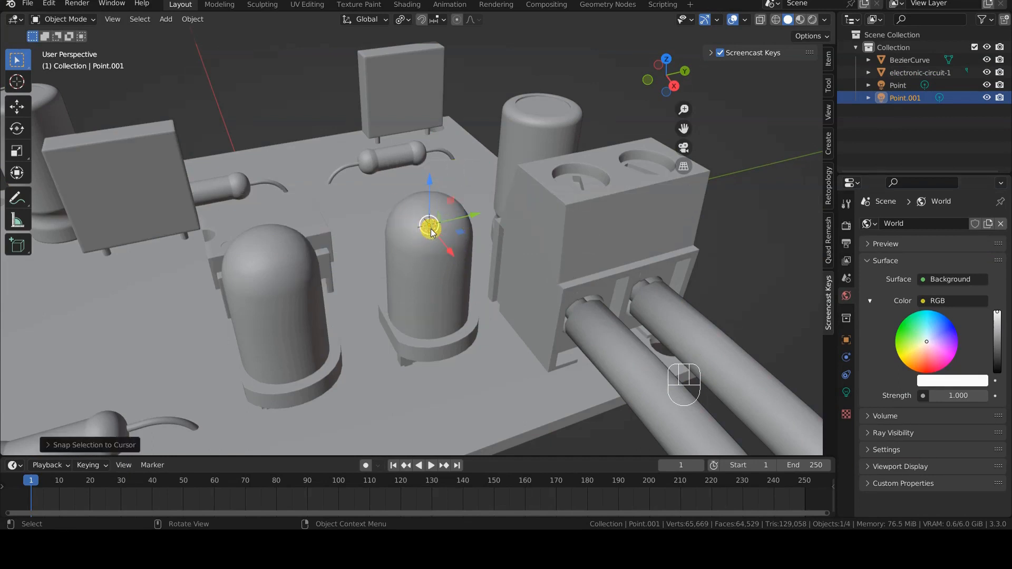
scroll("down", 3)
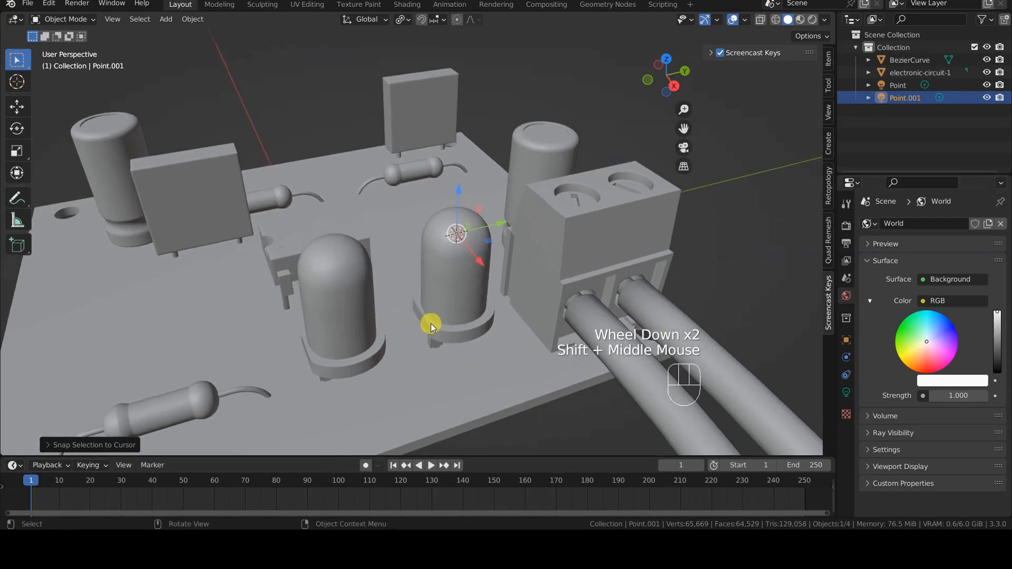
scroll("down", 3)
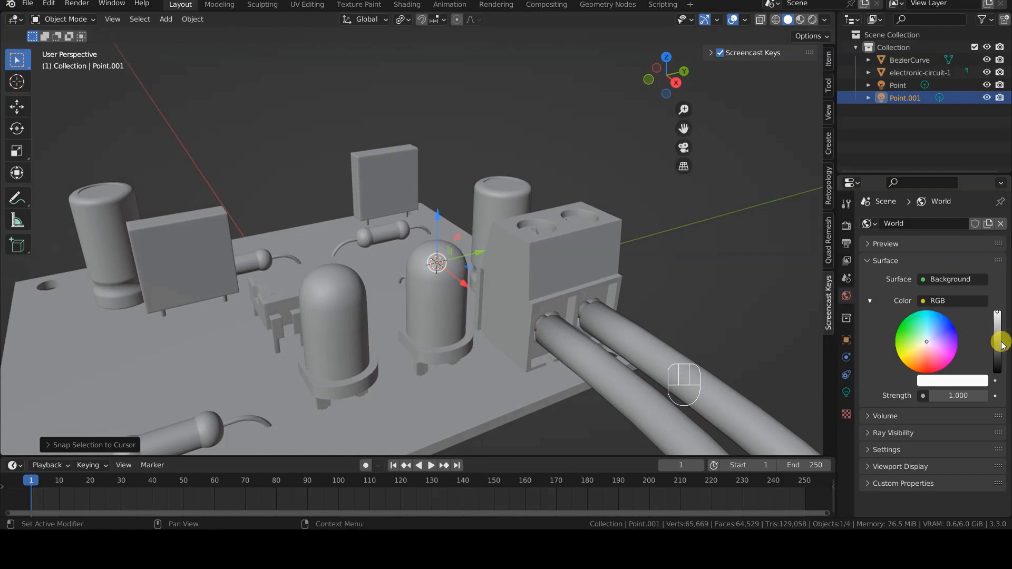
Switch the viewport to Rendered shading to preview the dark scene.
key("z")
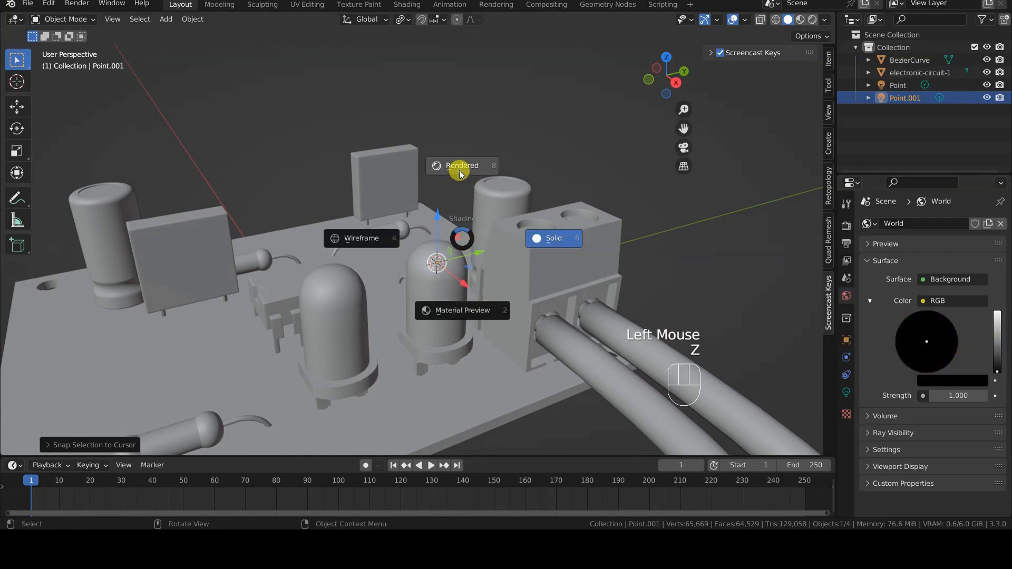
left_click(461, 164)
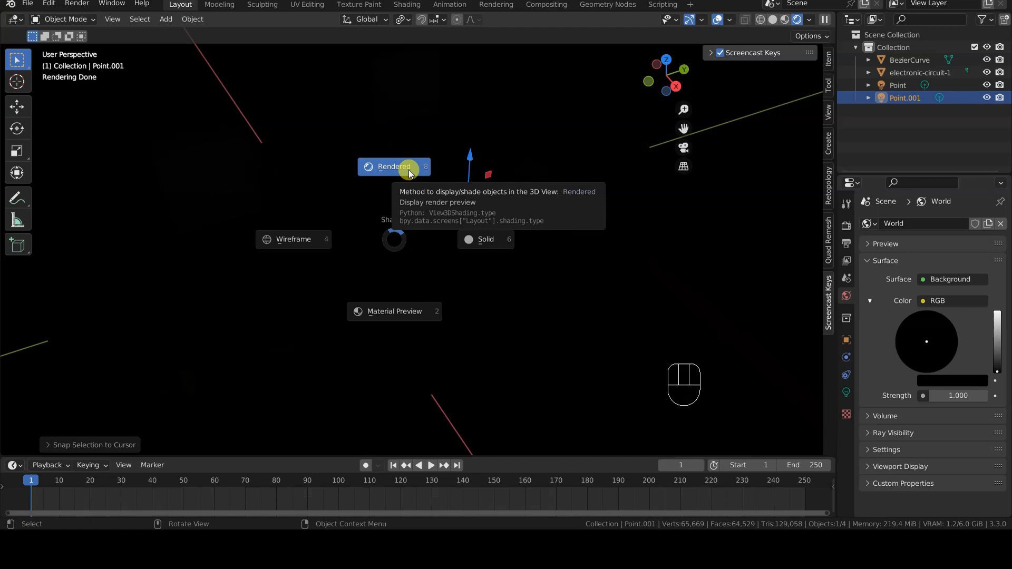
left_click(394, 167)
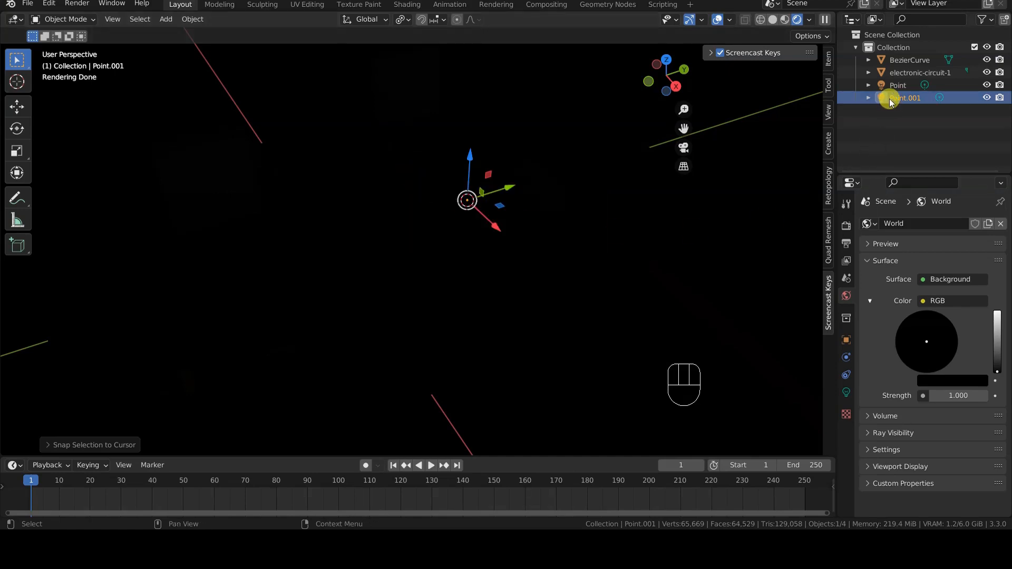
Select the Point light and set its Power to 100 mW in light properties.
left_click(897, 84)
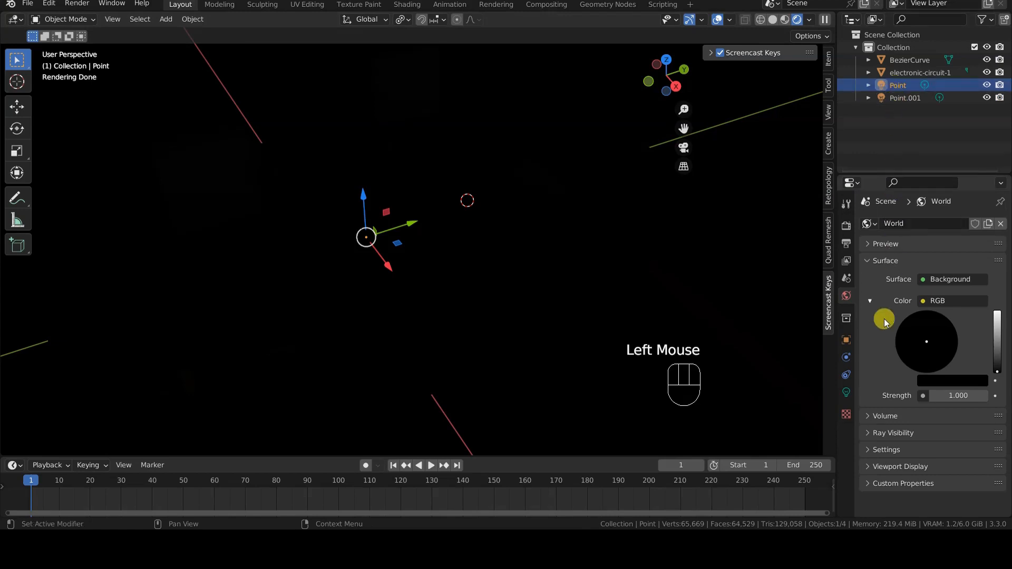
left_click(846, 396)
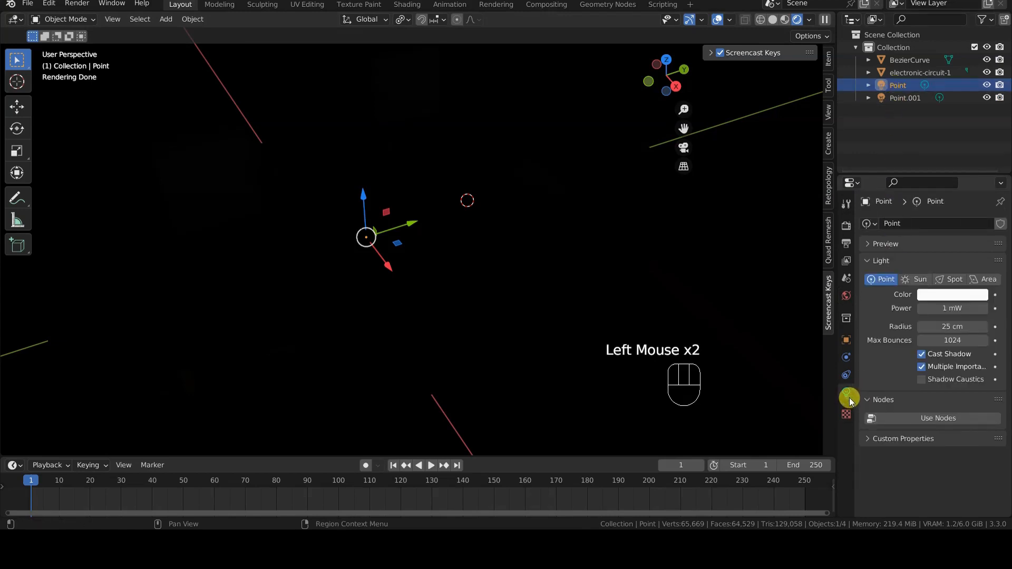
mouse_move(952, 309)
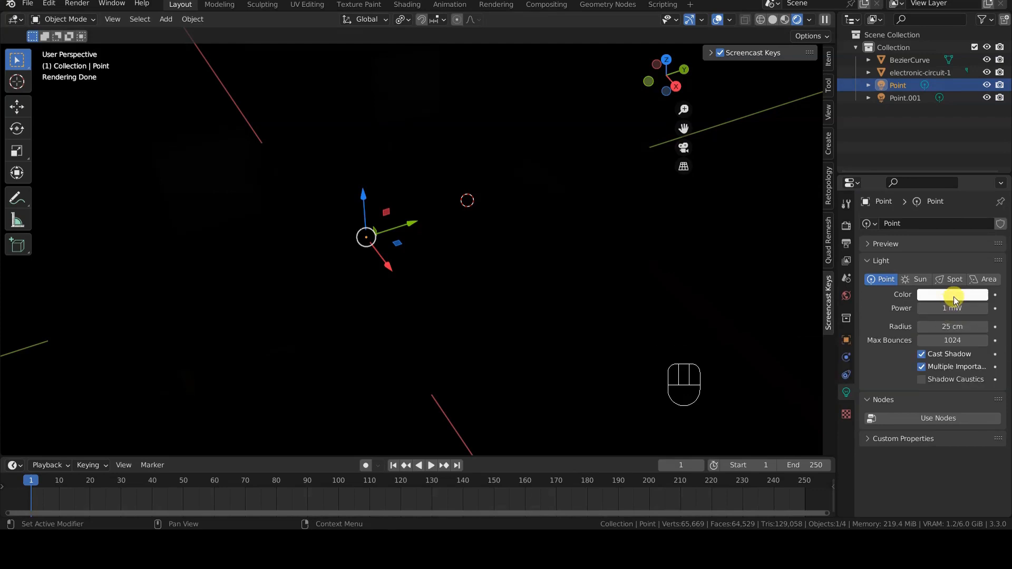
mouse_move(954, 325)
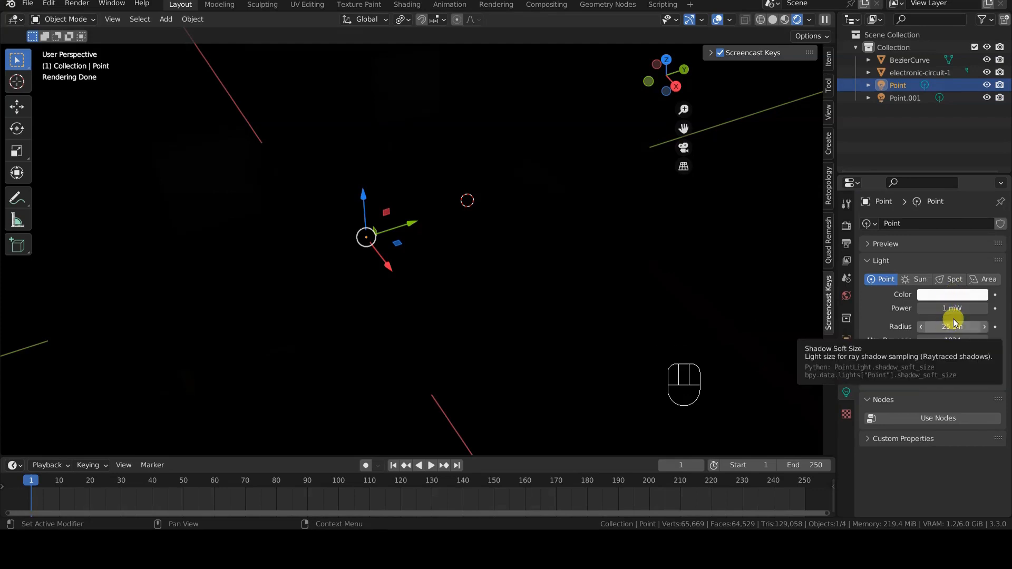
left_click(952, 308)
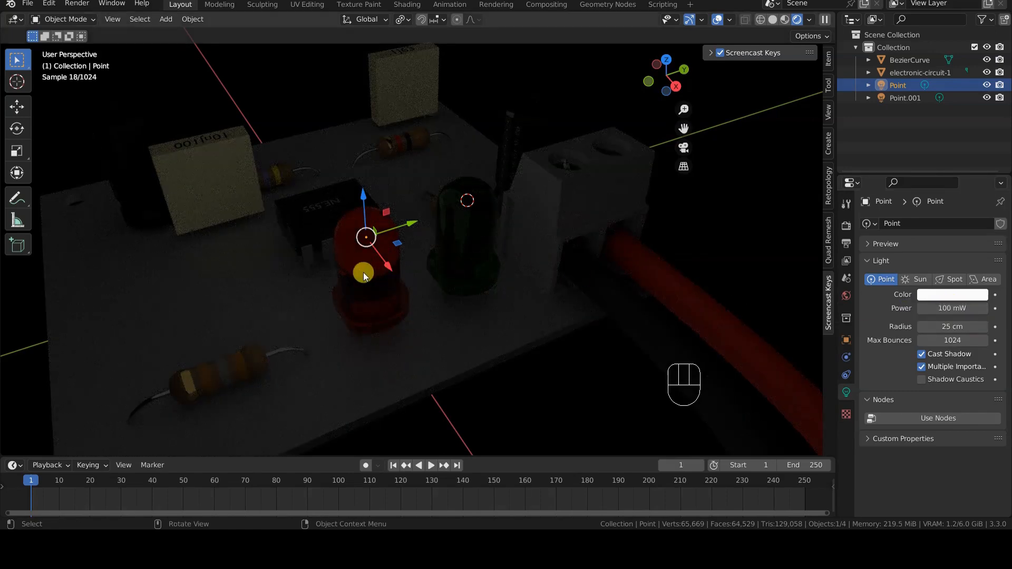
scroll("down", 3)
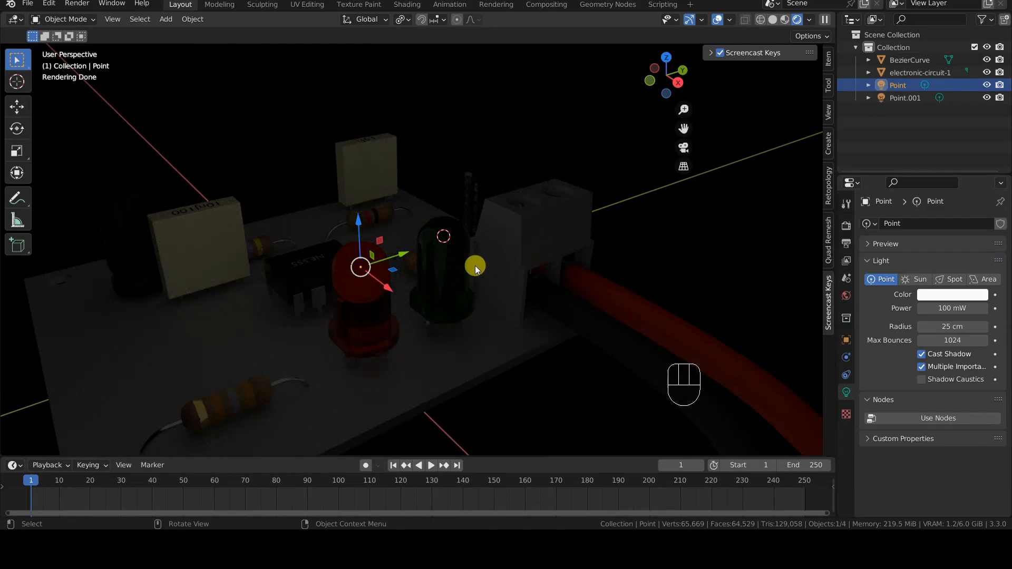
scroll("down", 3)
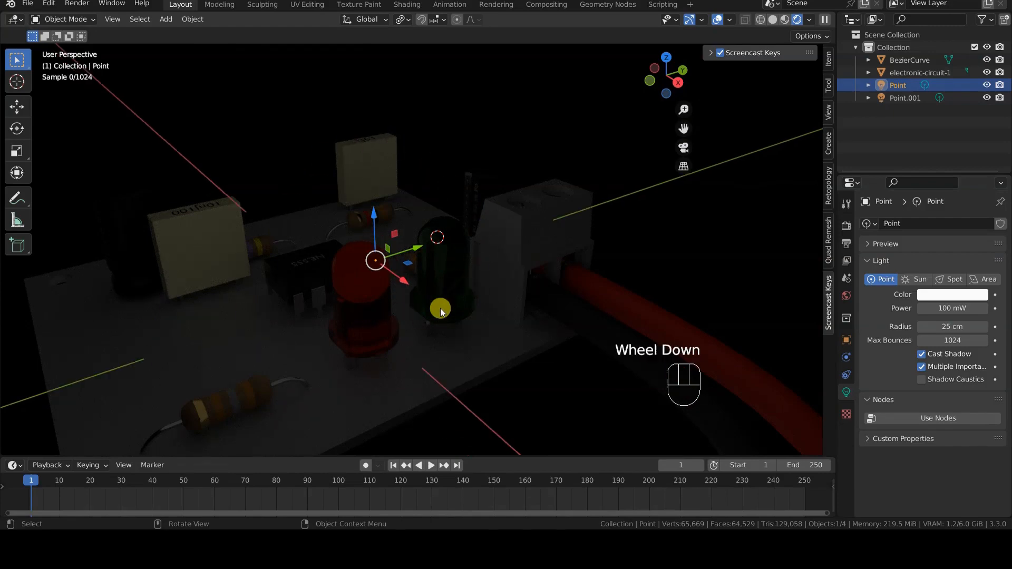
scroll("down", 3)
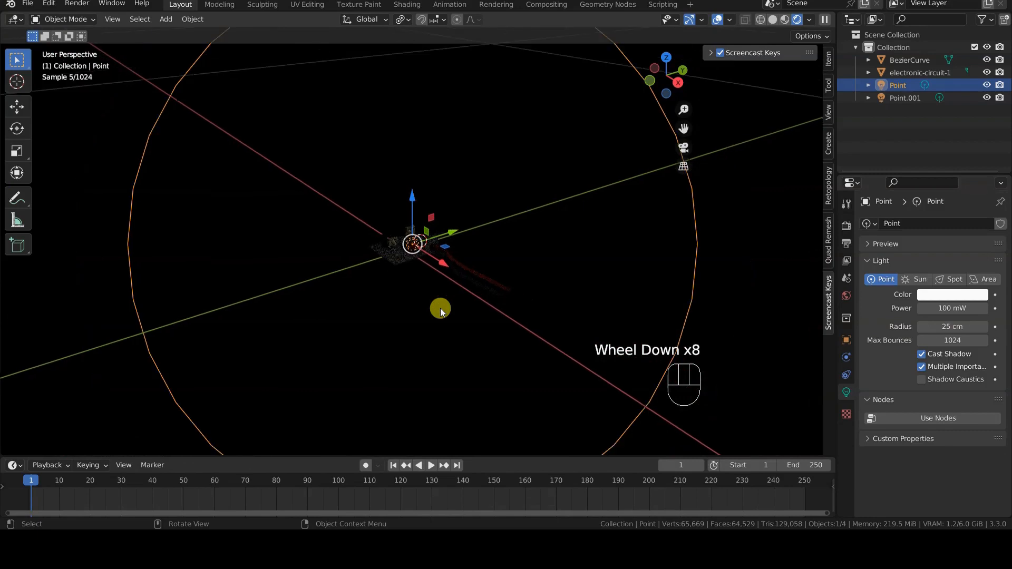
Enter 0.1 cm as the Point light's Radius.
scroll("down", 3)
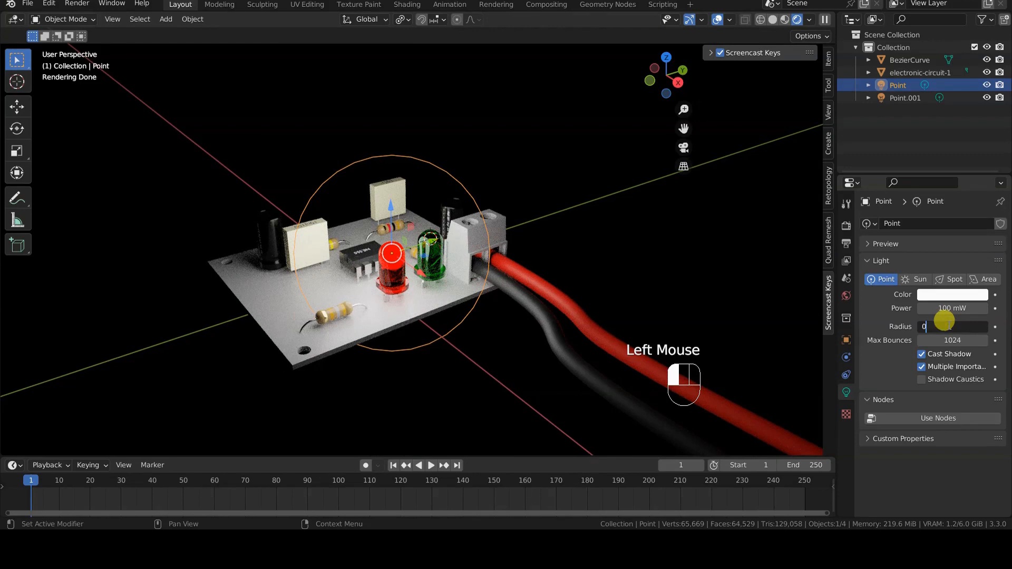
type("0.1c")
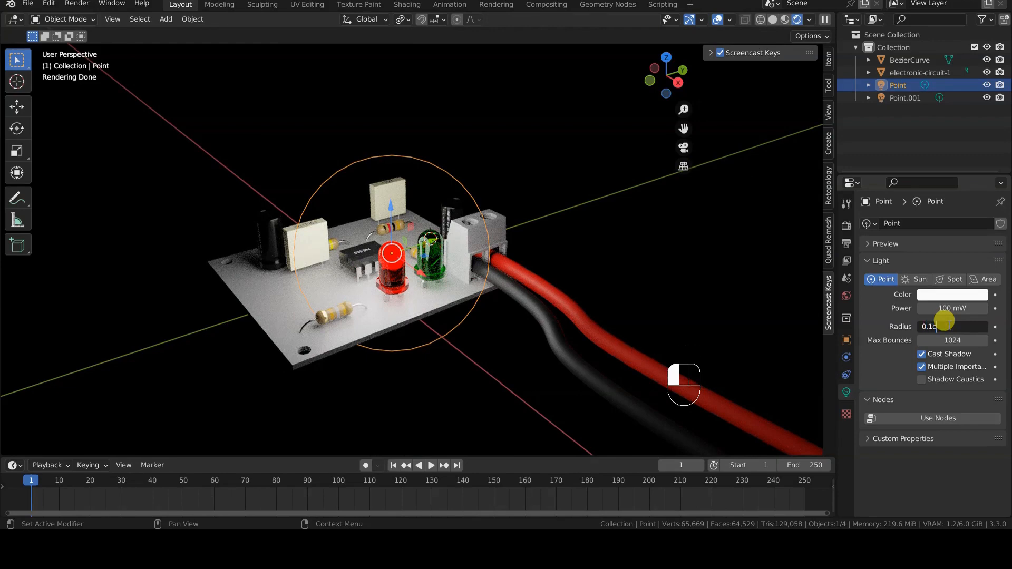
scroll("up", 3)
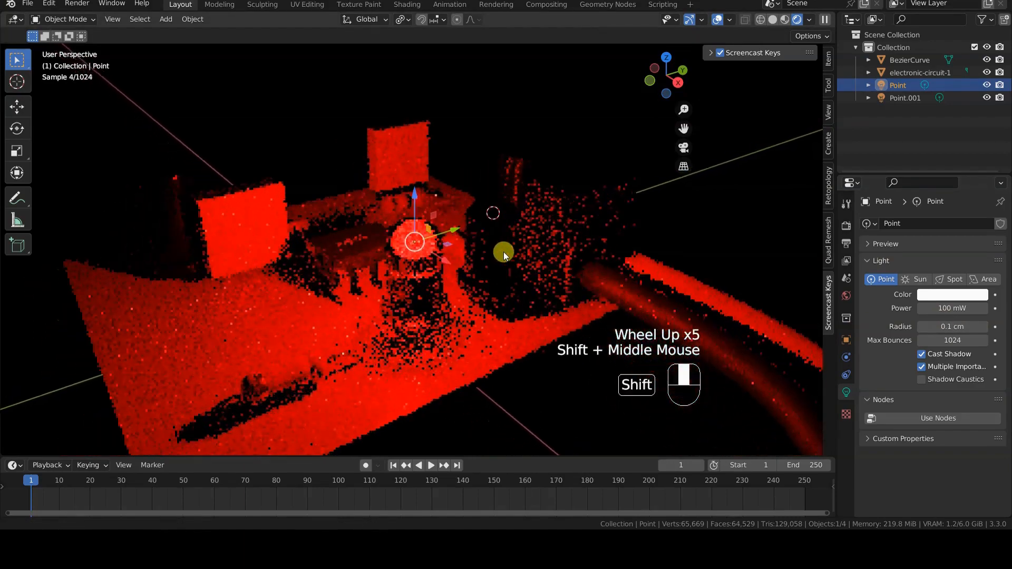
scroll("down", 3)
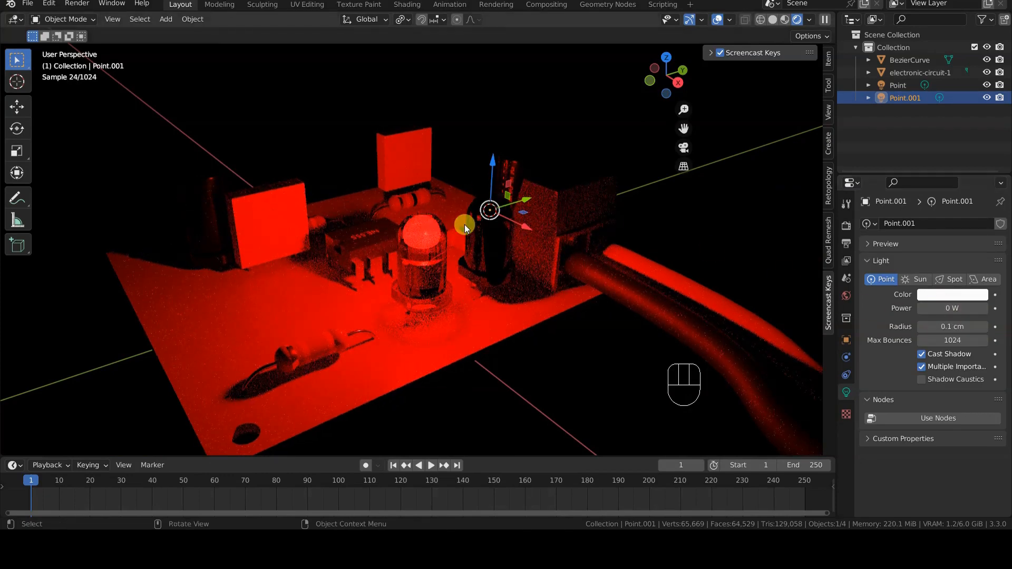
Put the viewport back into Solid shading.
left_click(952, 307)
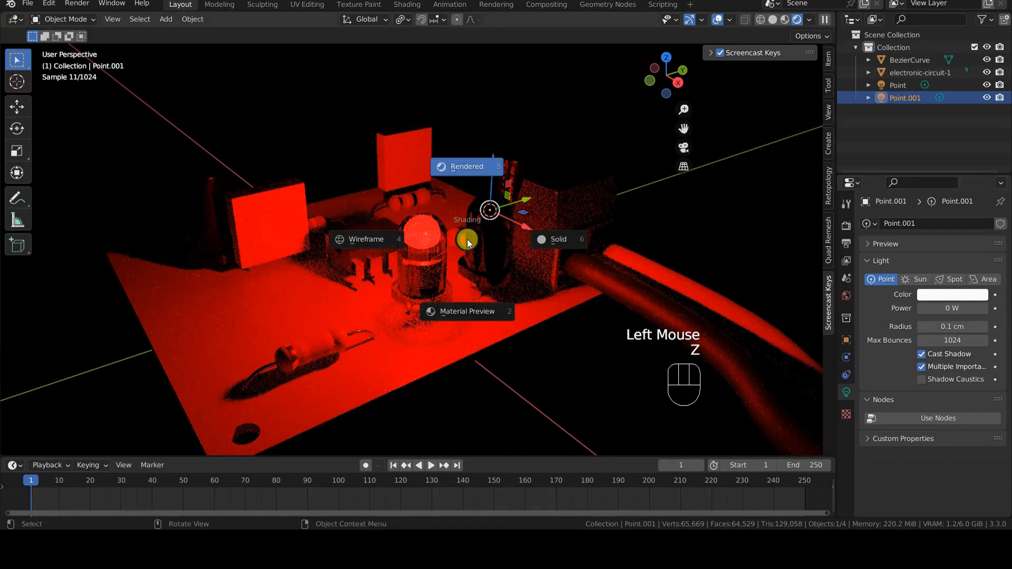
left_click(557, 239)
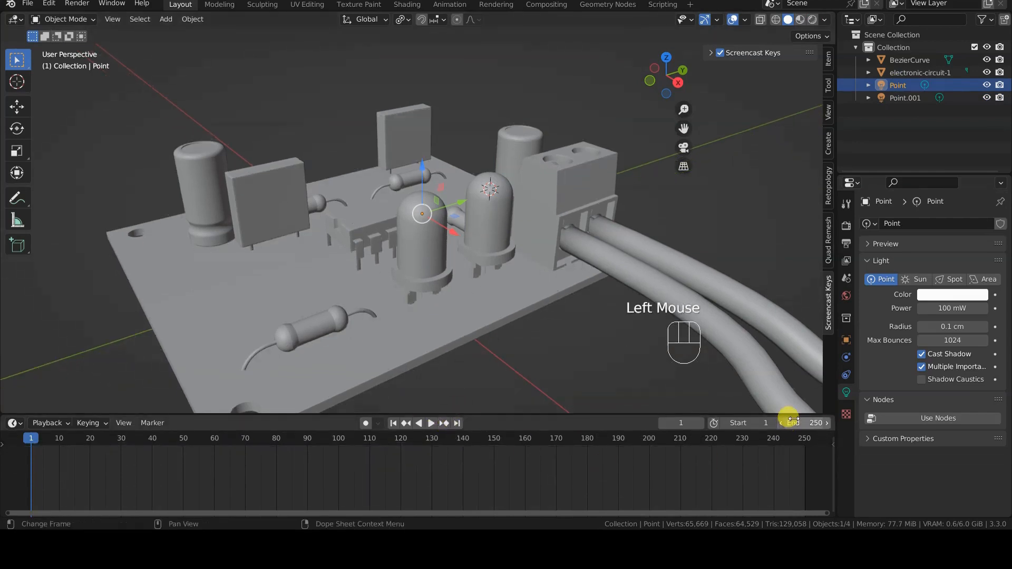
mouse_move(793, 423)
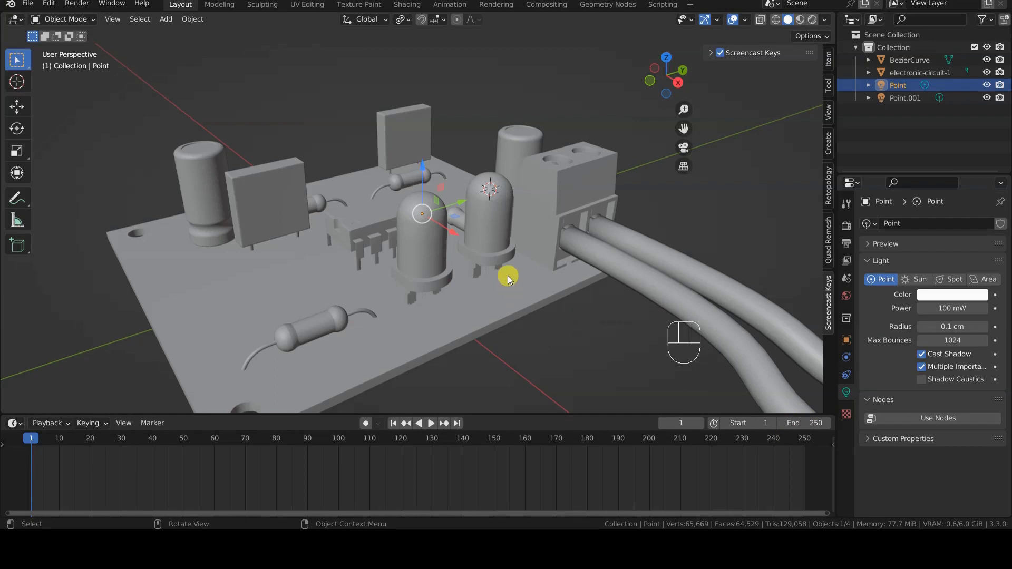
mouse_move(423, 214)
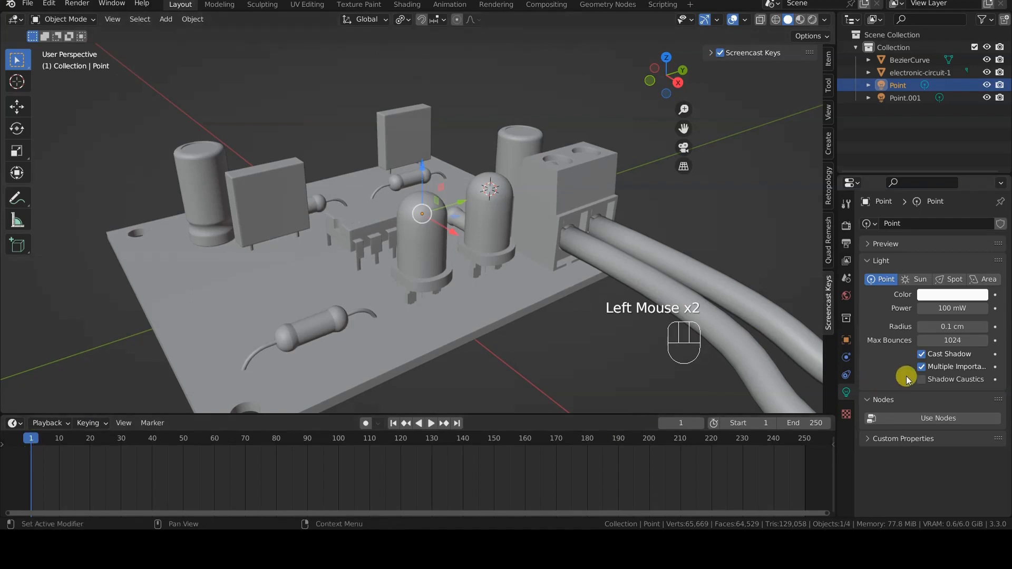
Insert a keyframe on the Point light's 100 mW Power at frame 1.
right_click(951, 307)
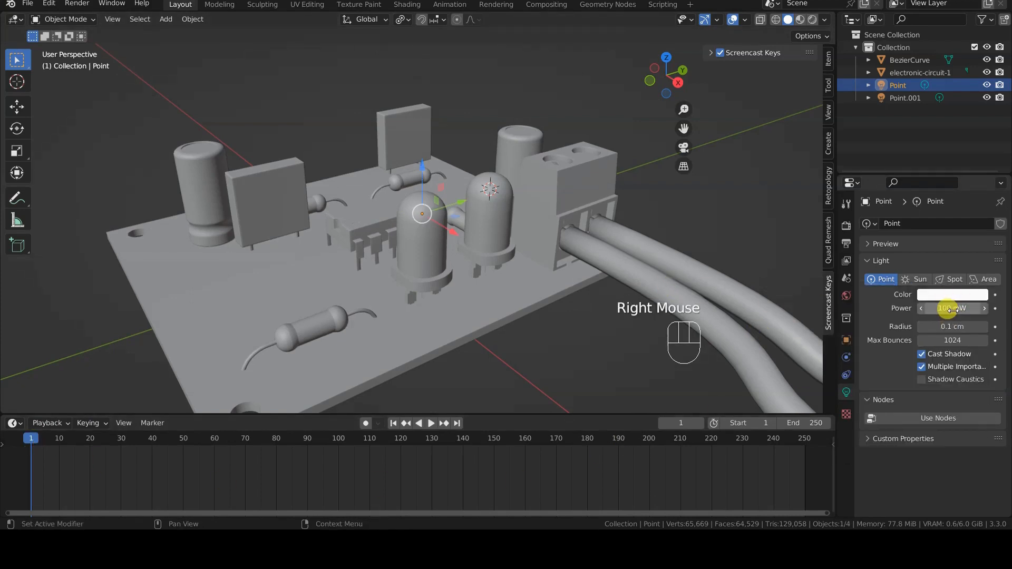
right_click(951, 308)
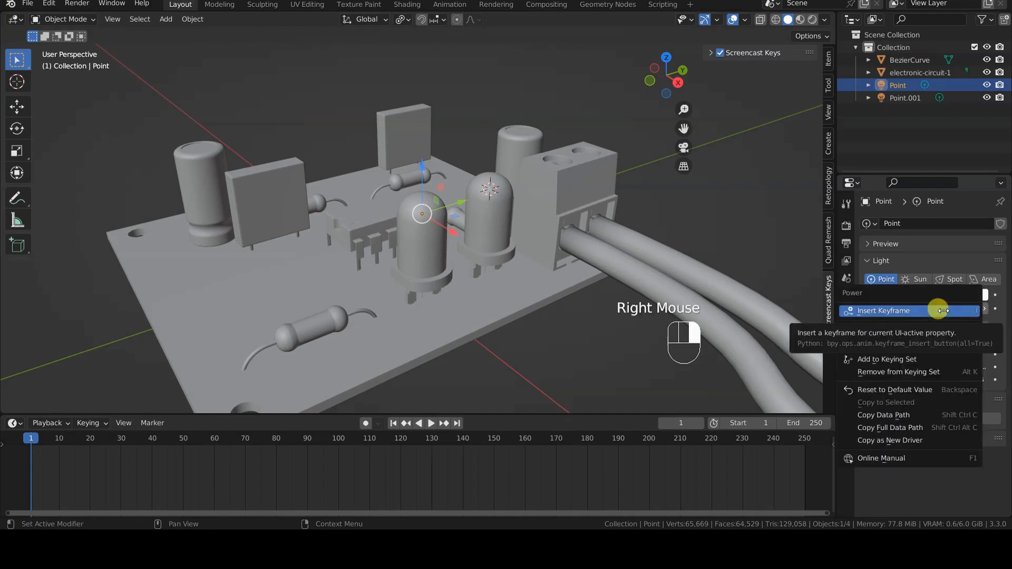
left_click(882, 310)
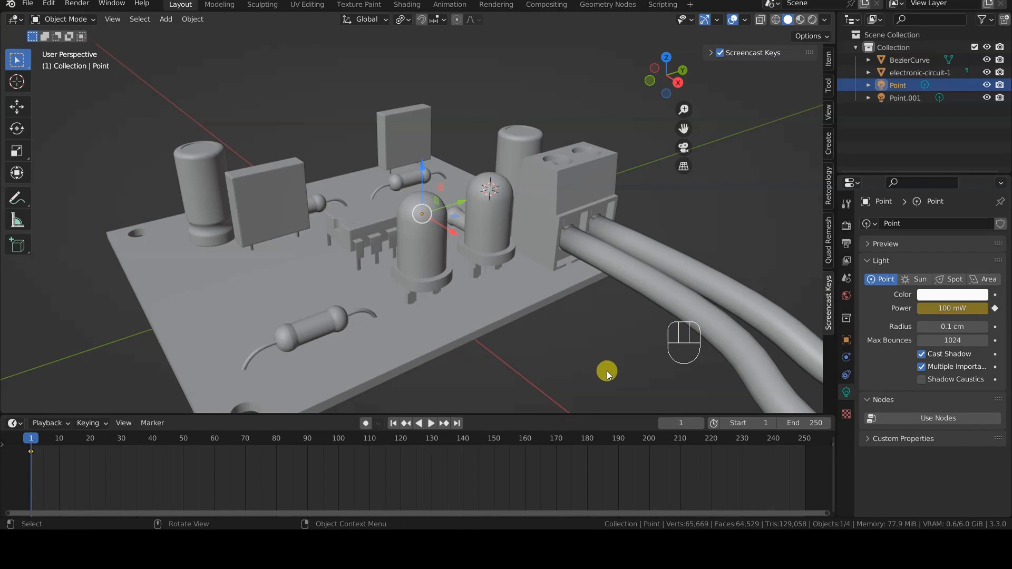
mouse_move(679, 423)
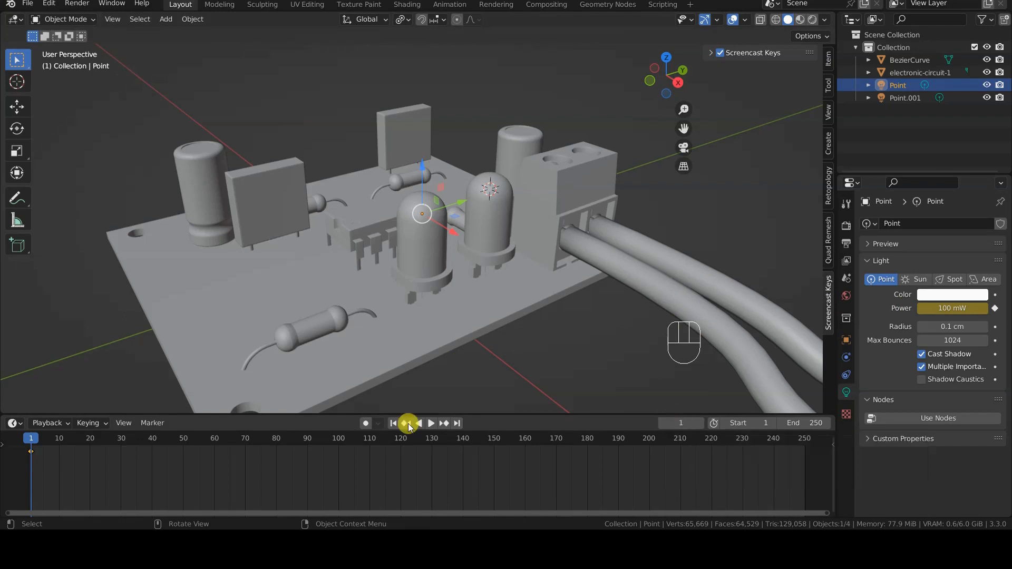
Key the first LED's Power at 0 on frame 26 and preview it rendered.
left_click(32, 454)
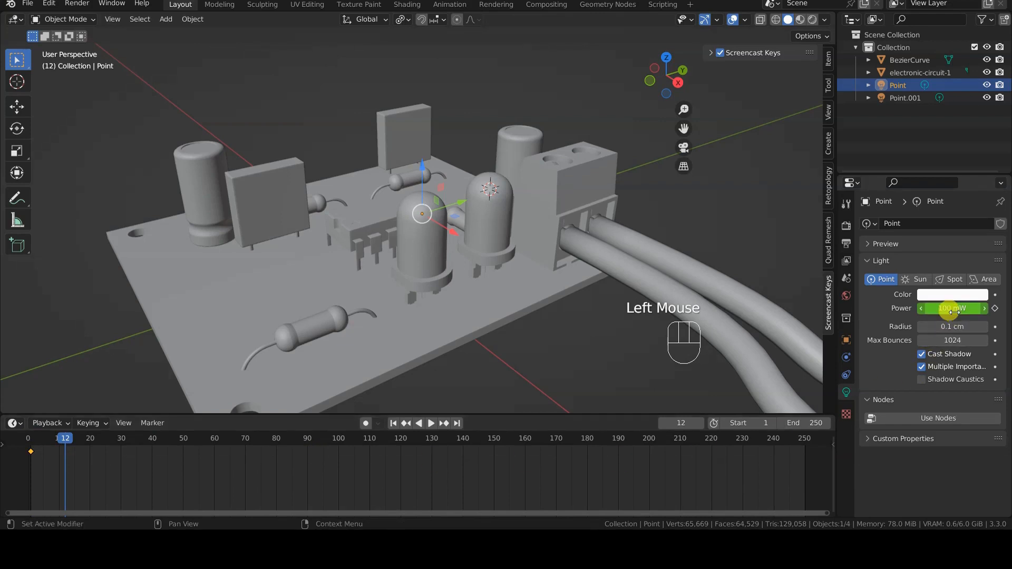
left_click(31, 437)
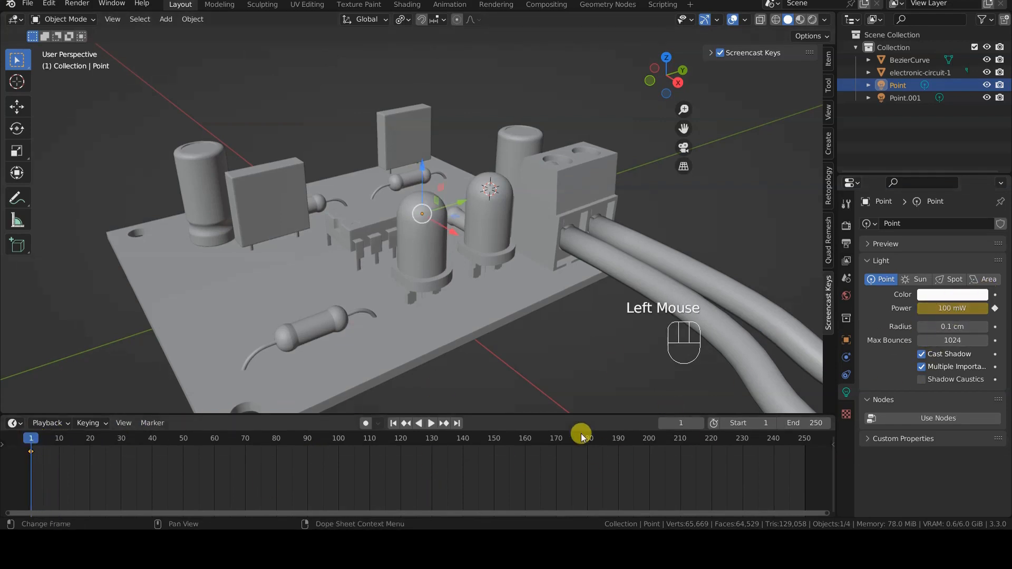
mouse_move(679, 422)
type("0")
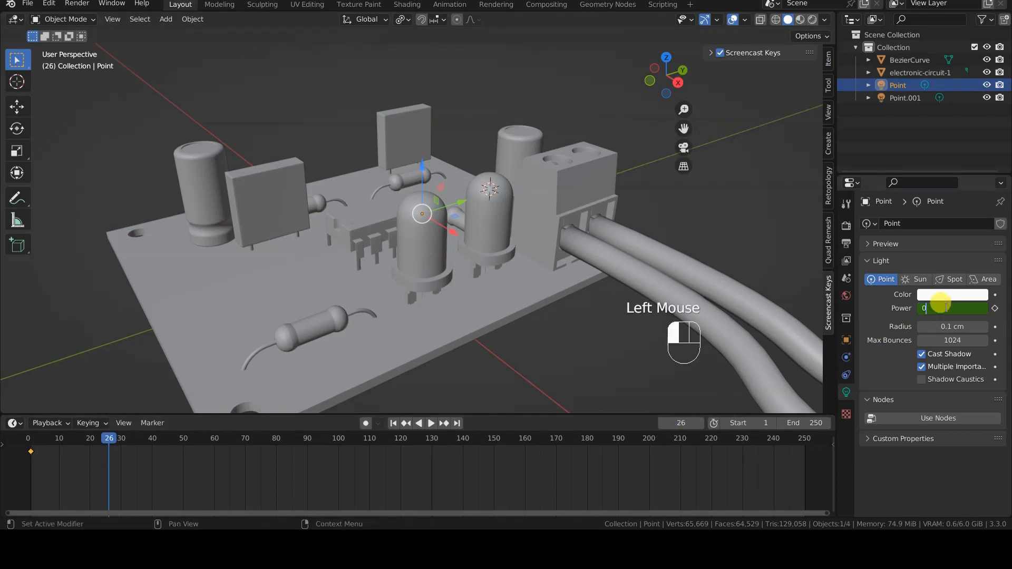
left_click(952, 307)
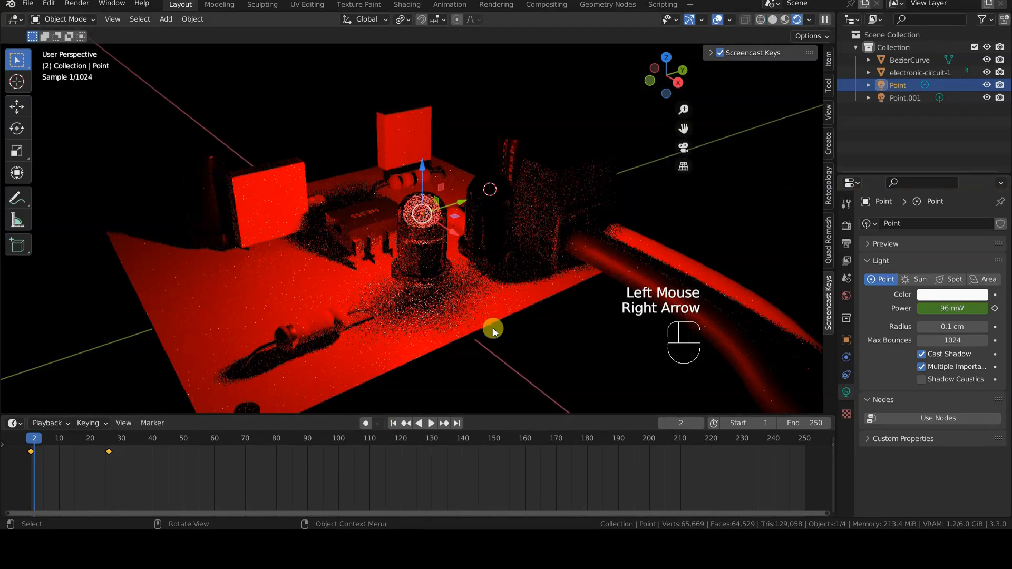
Step through frames to watch Point's glow fade toward darkness at frame 26.
key("Right")
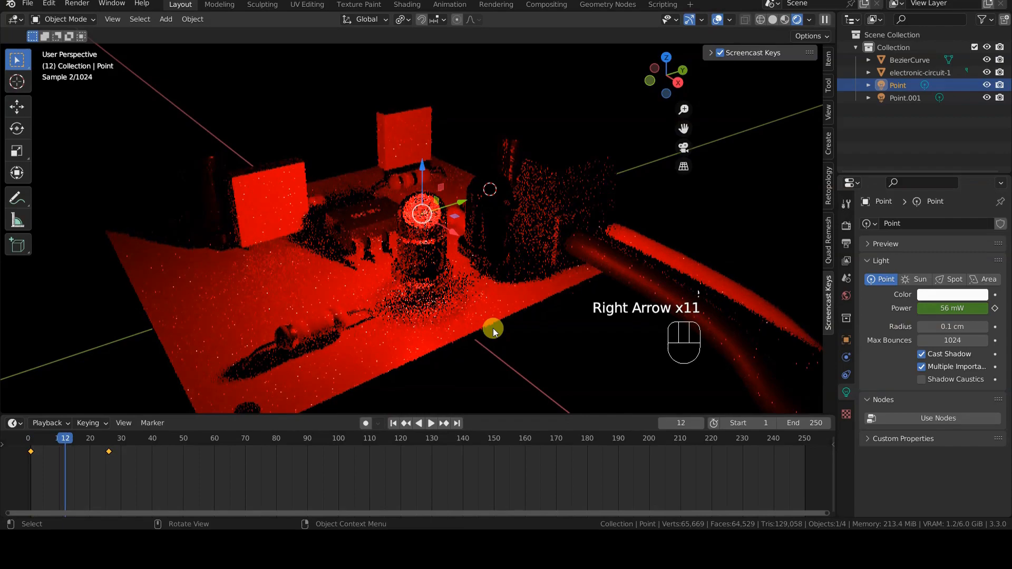
key("Right")
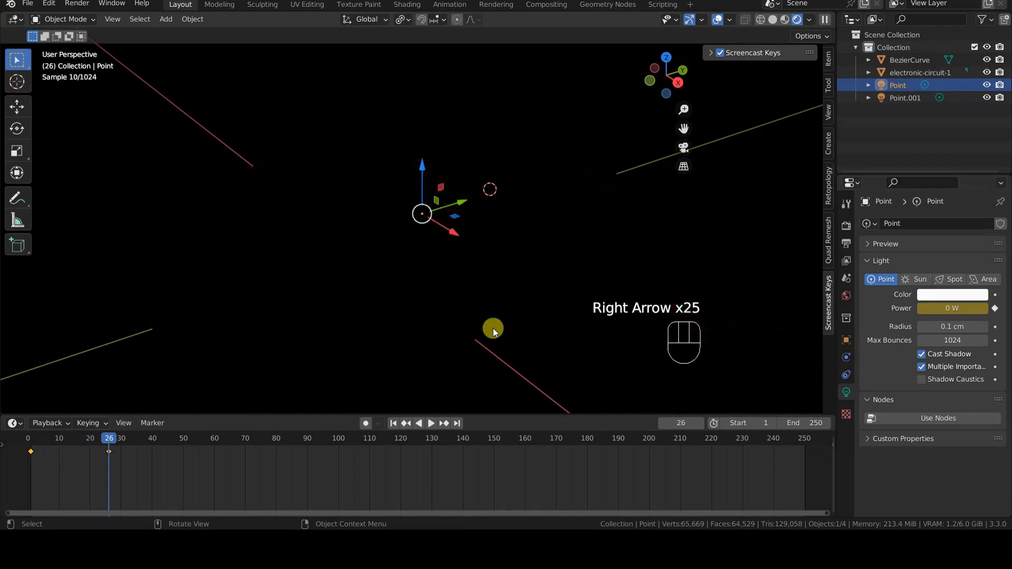
key("Left")
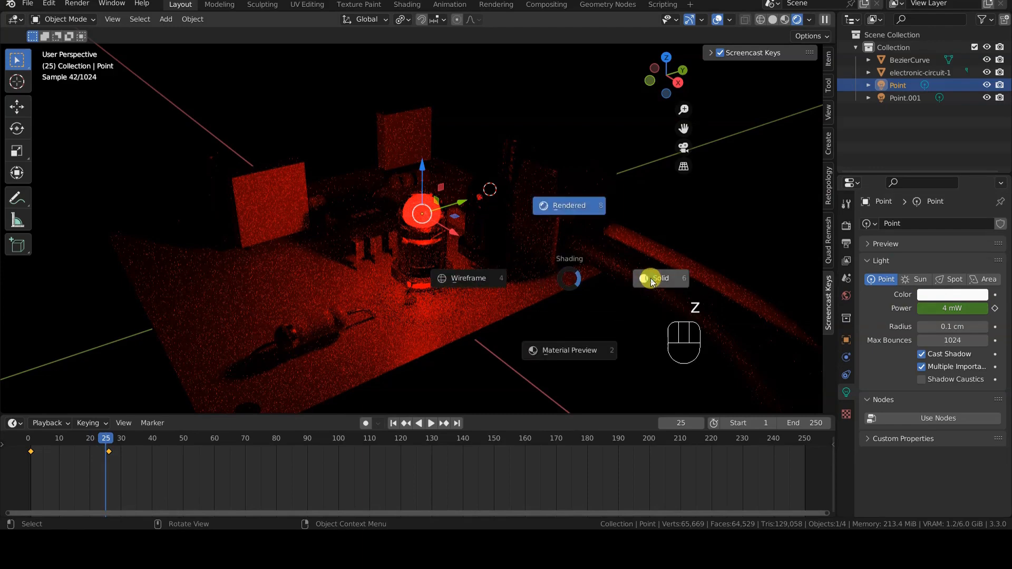
Return to solid shading and keyframe Point's Power at 100 mW on frame 25.
left_click(660, 279)
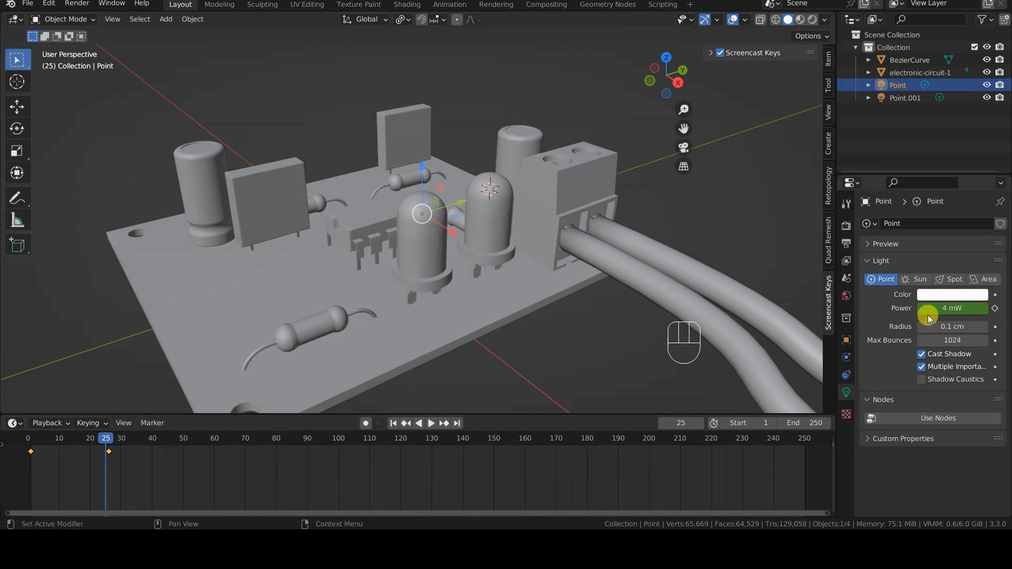
left_click(951, 308)
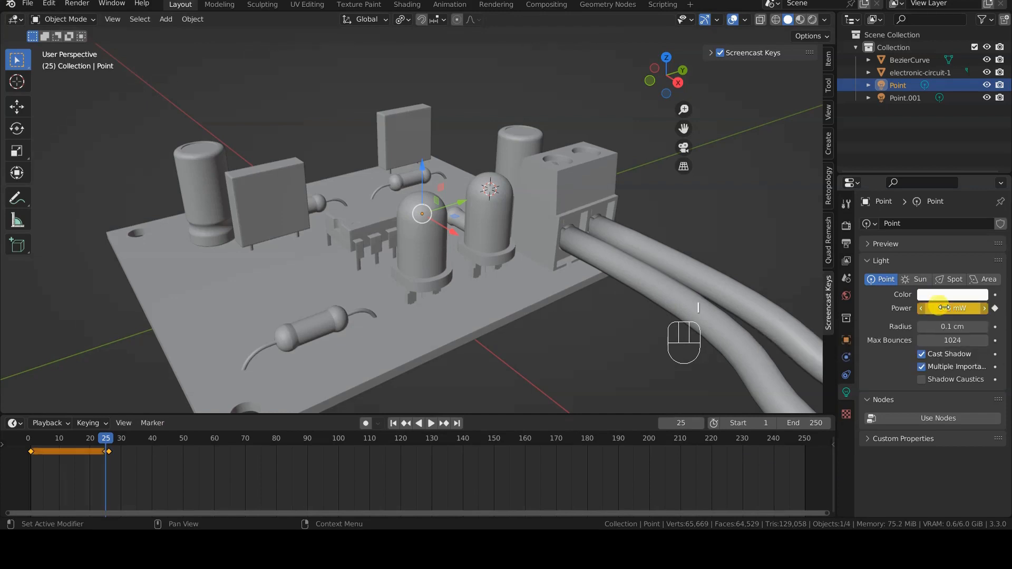
right_click(950, 308)
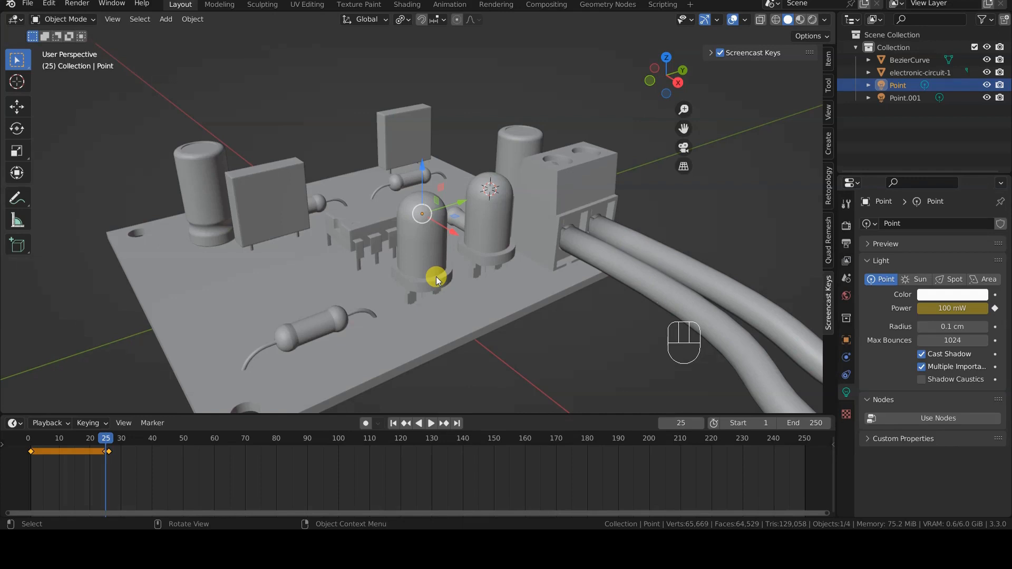
Keyframe Point's Power at 0 W on frame 50, holding the LED off from frame 26.
key("right")
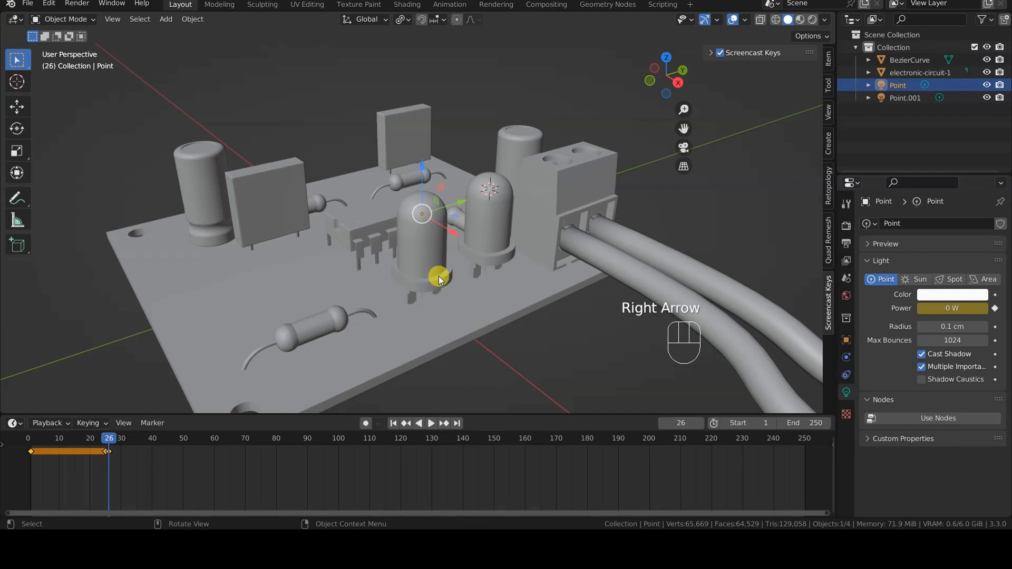
key("Right")
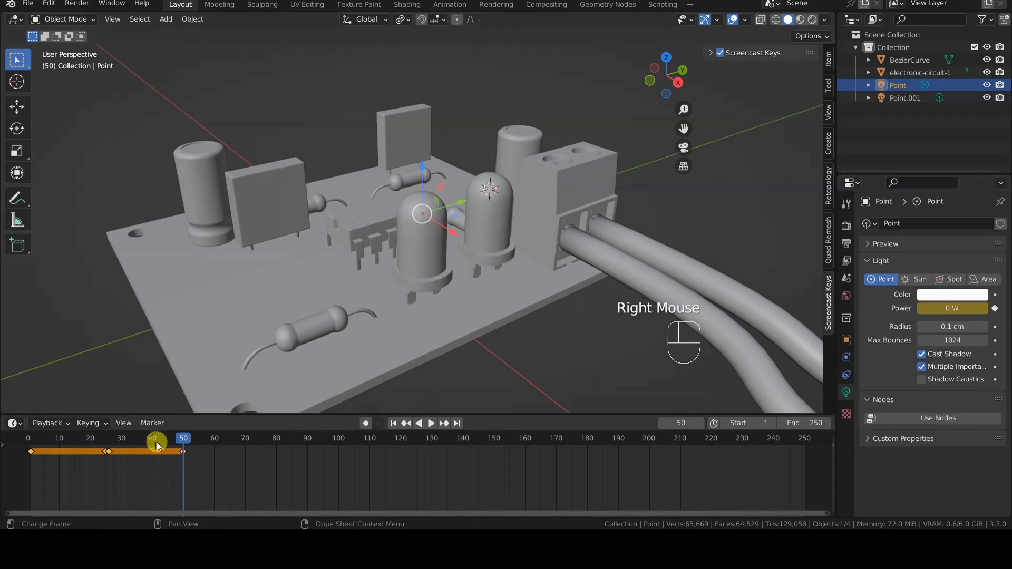
left_click(430, 423)
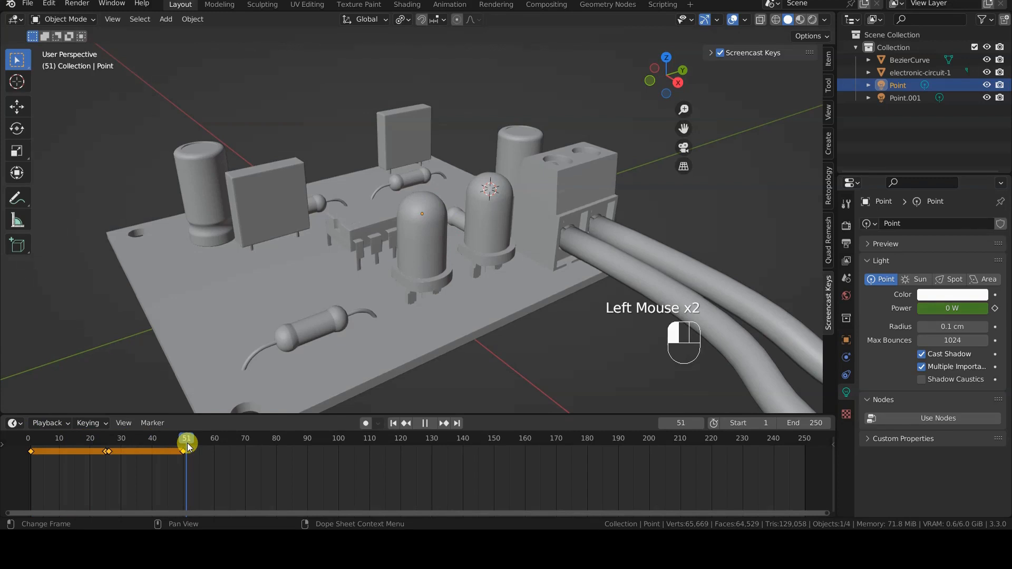
left_click(474, 322)
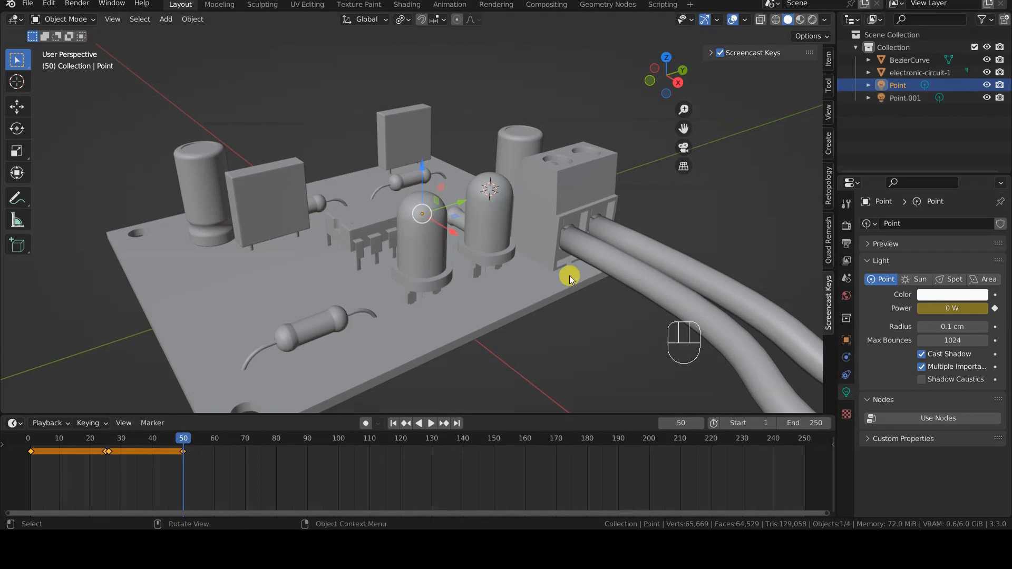
Preview the scene rendered, return to solid shading, and select the second LED, Point.001.
key("z")
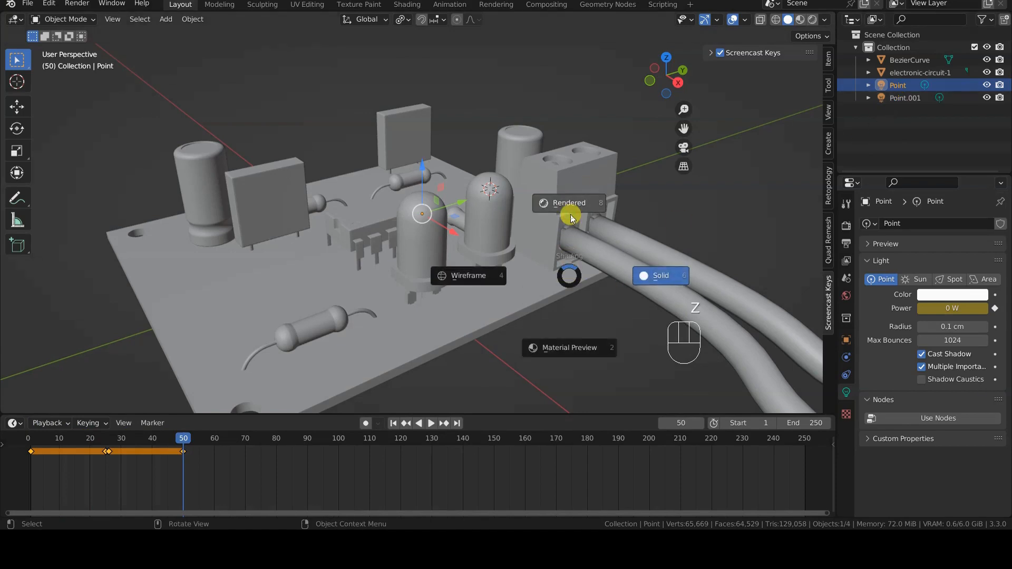
left_click(84, 438)
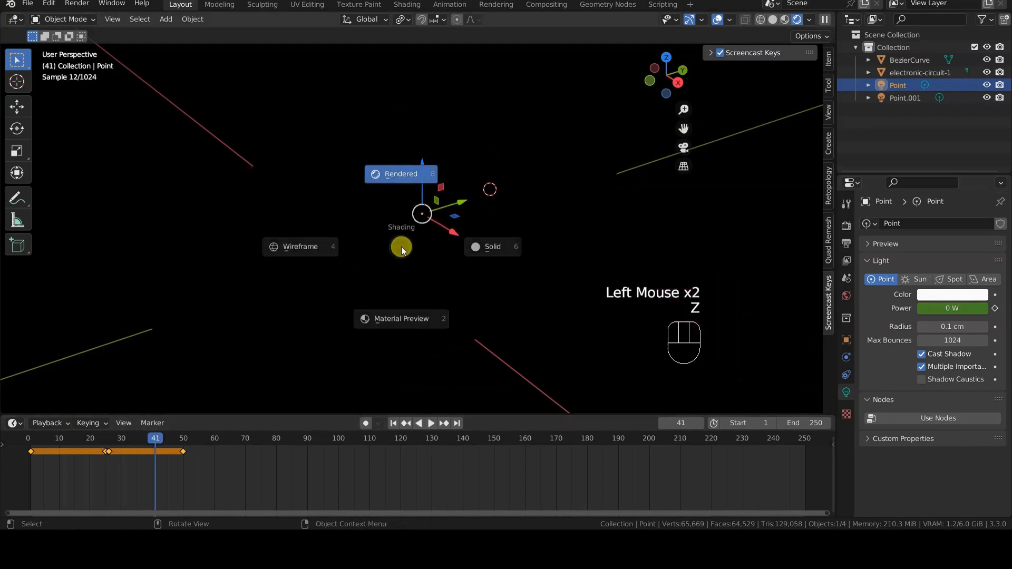
left_click(492, 247)
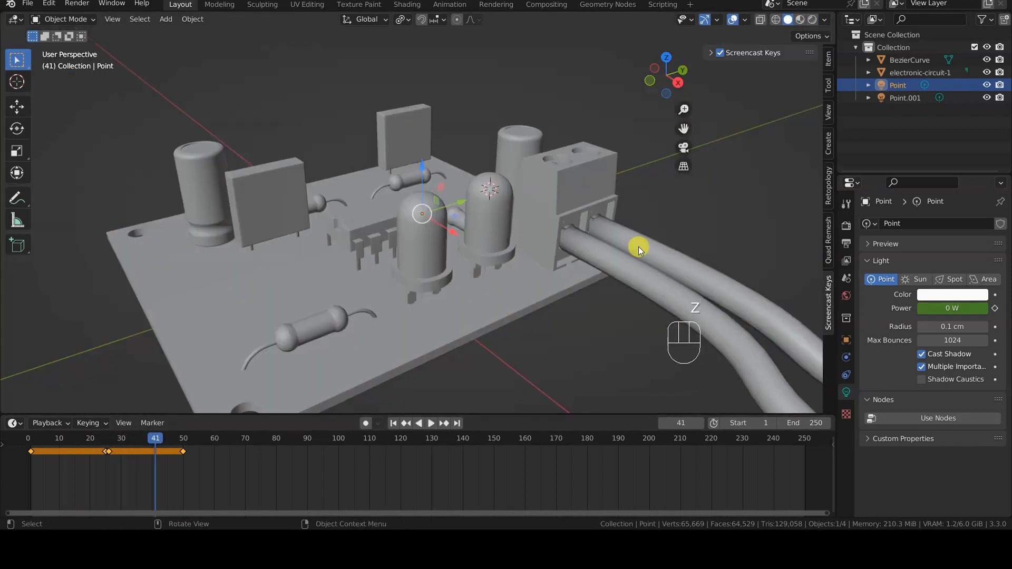
left_click(905, 97)
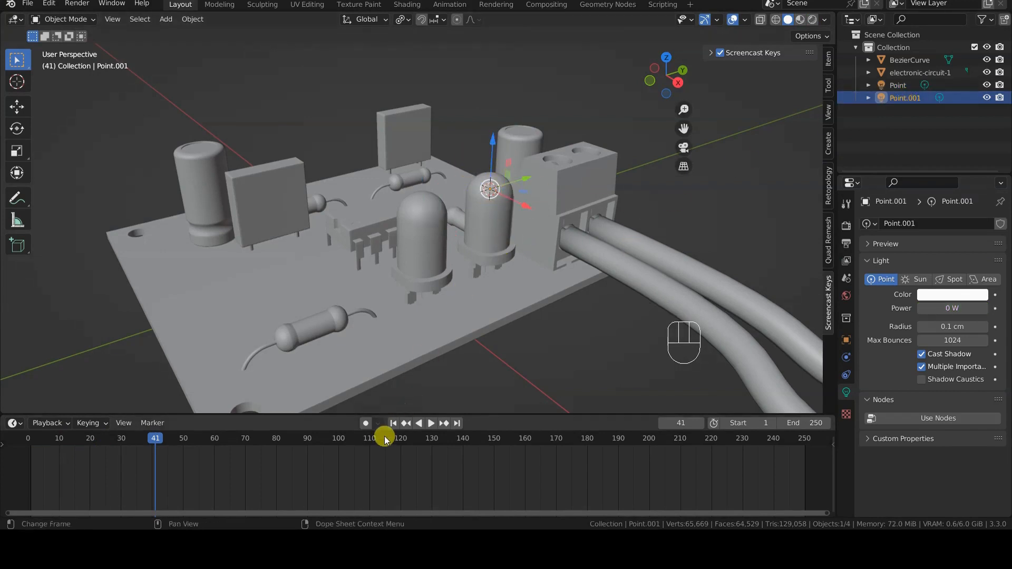
Keyframe Point.001's Power at 0 W on frames 1 and 25, then 100 mW by frame 50.
left_click(394, 422)
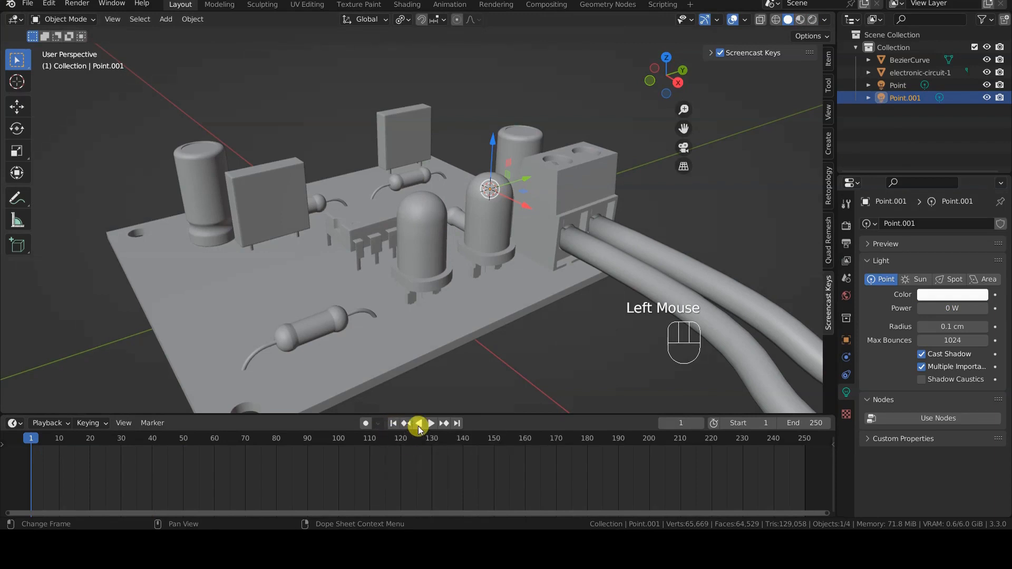
left_click(490, 187)
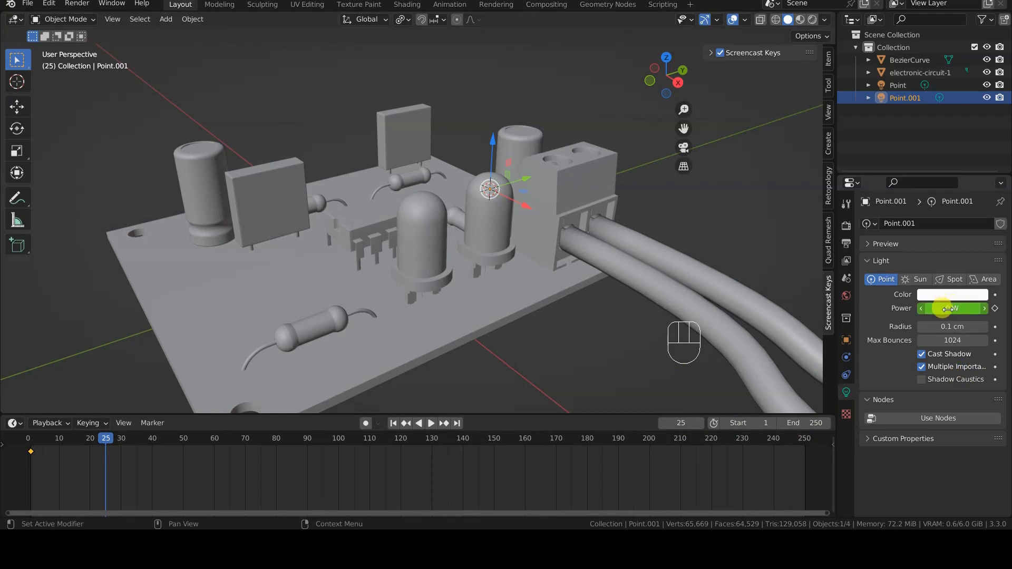
left_click(952, 308)
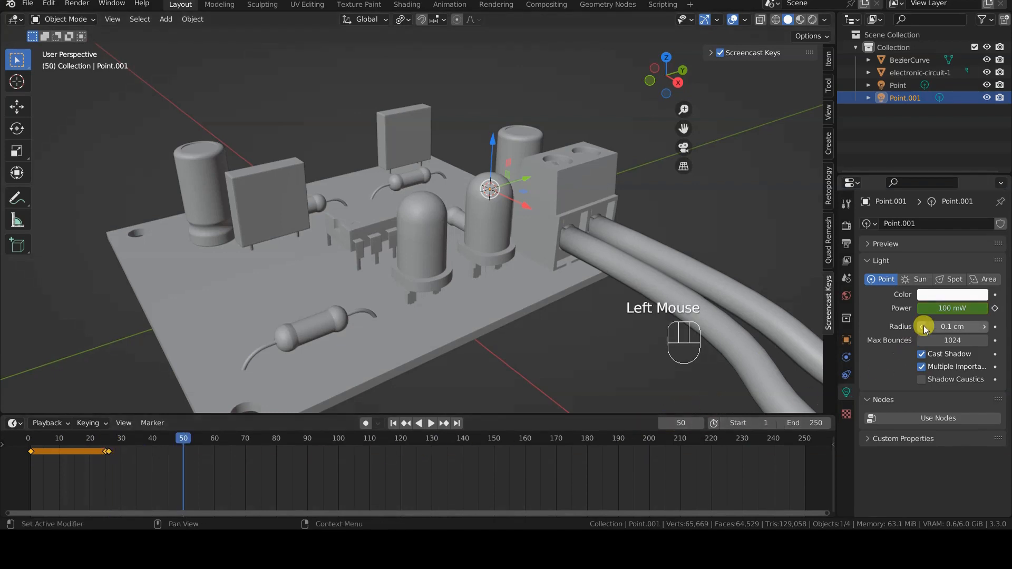
right_click(952, 308)
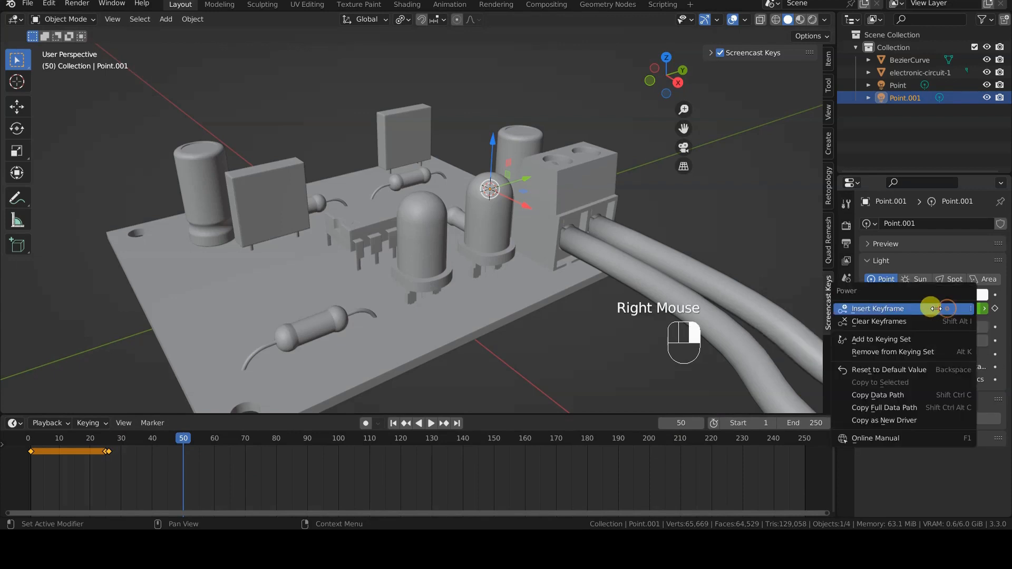
left_click(876, 308)
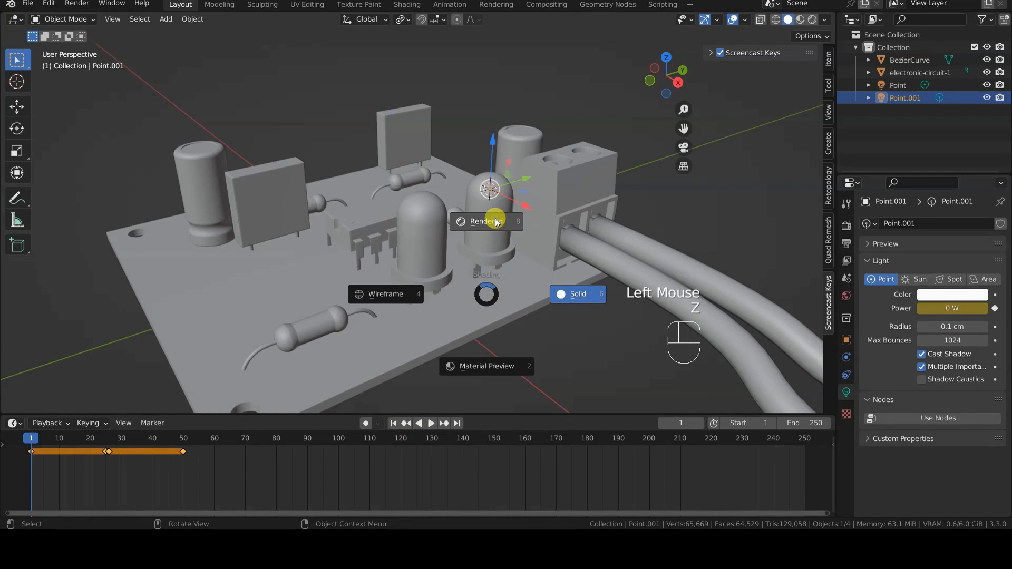
Step through frames to check red then green glow, then return to solid shading.
key("Right")
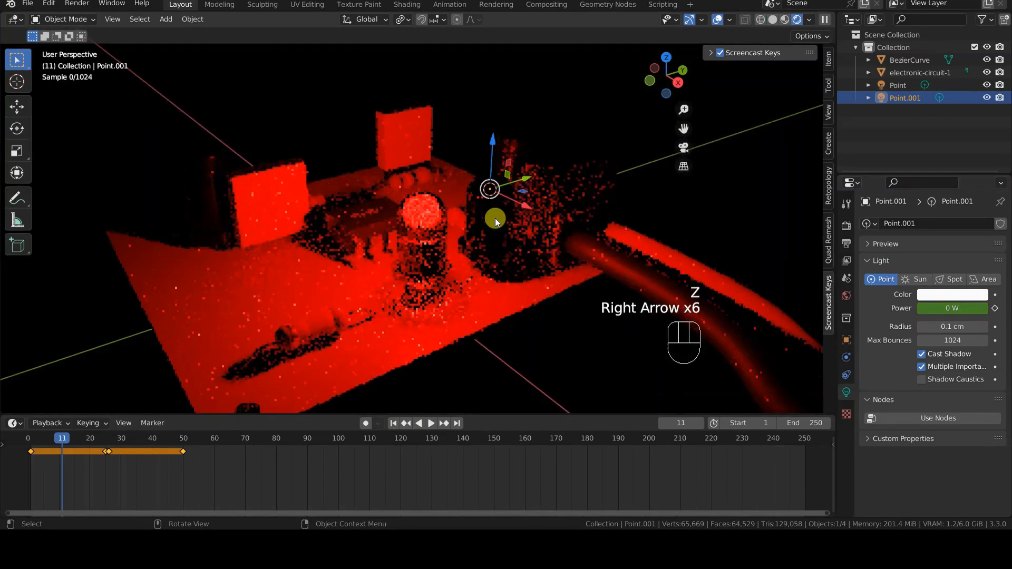
key("Right")
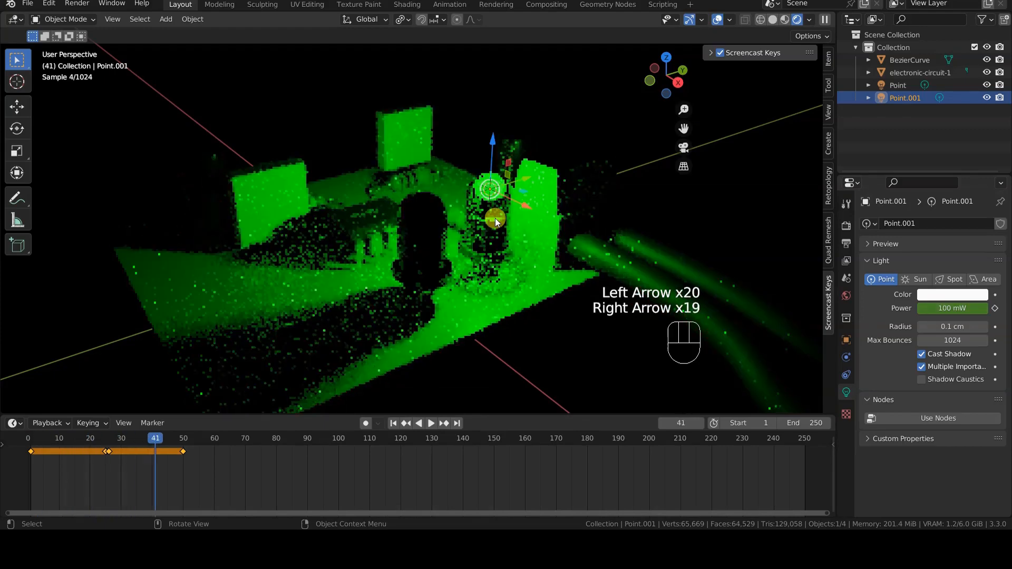
key("right")
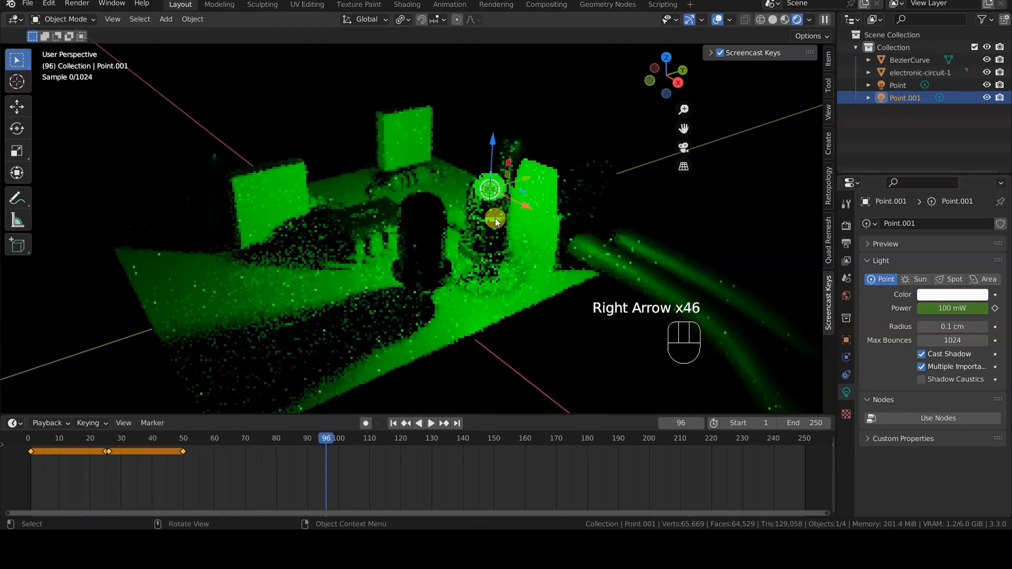
key("Left")
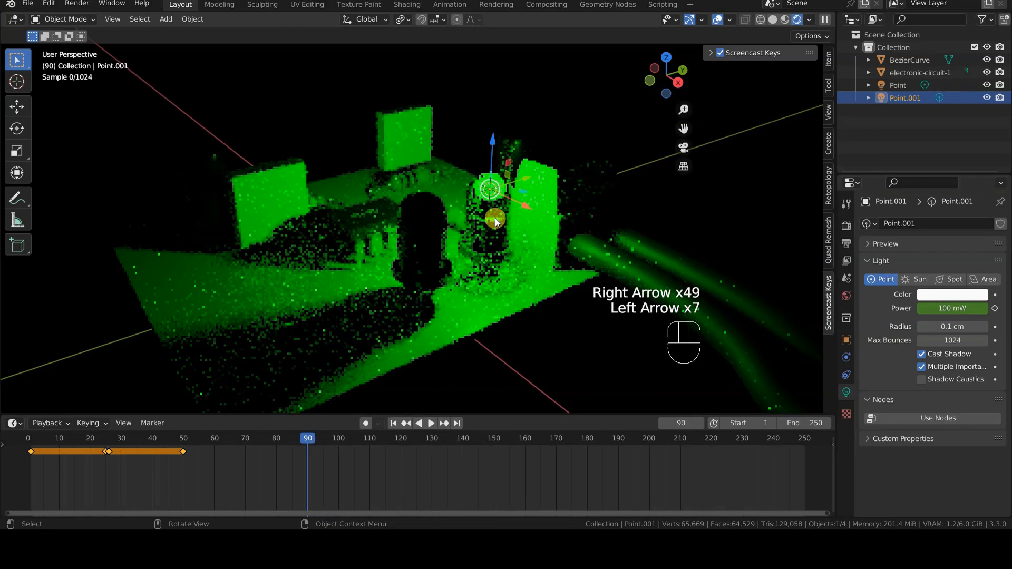
key("Left")
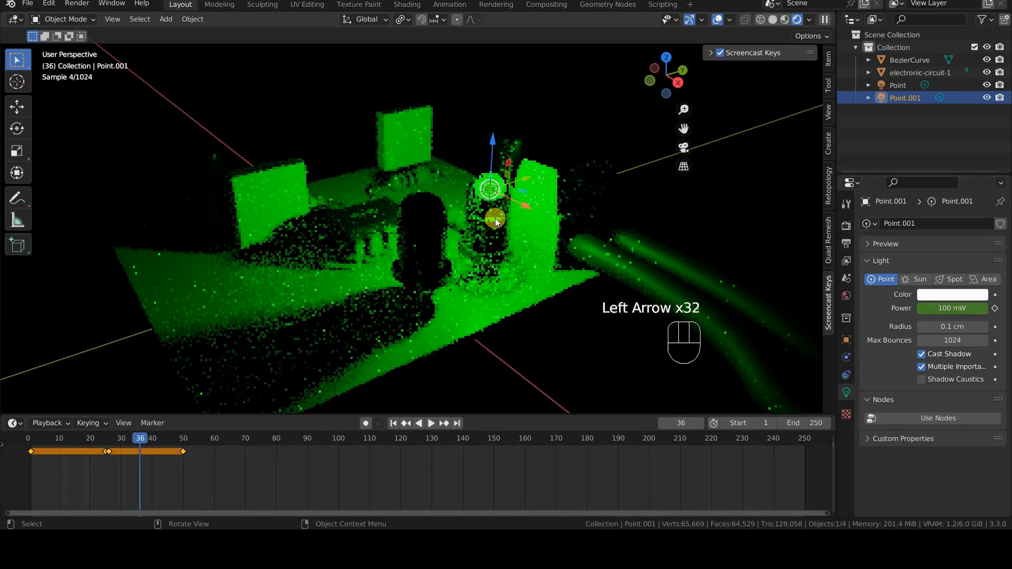
key("Right")
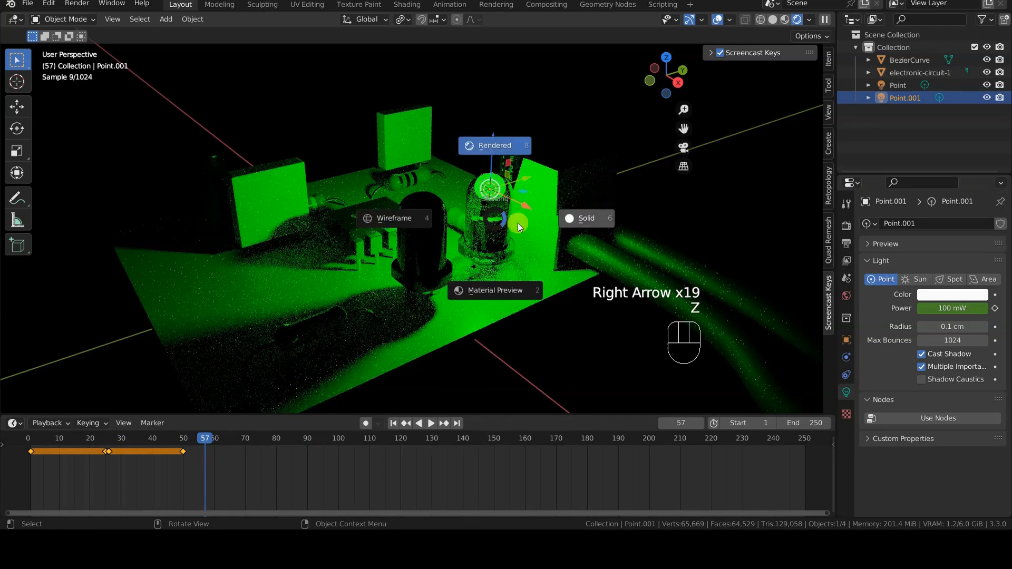
left_click(586, 218)
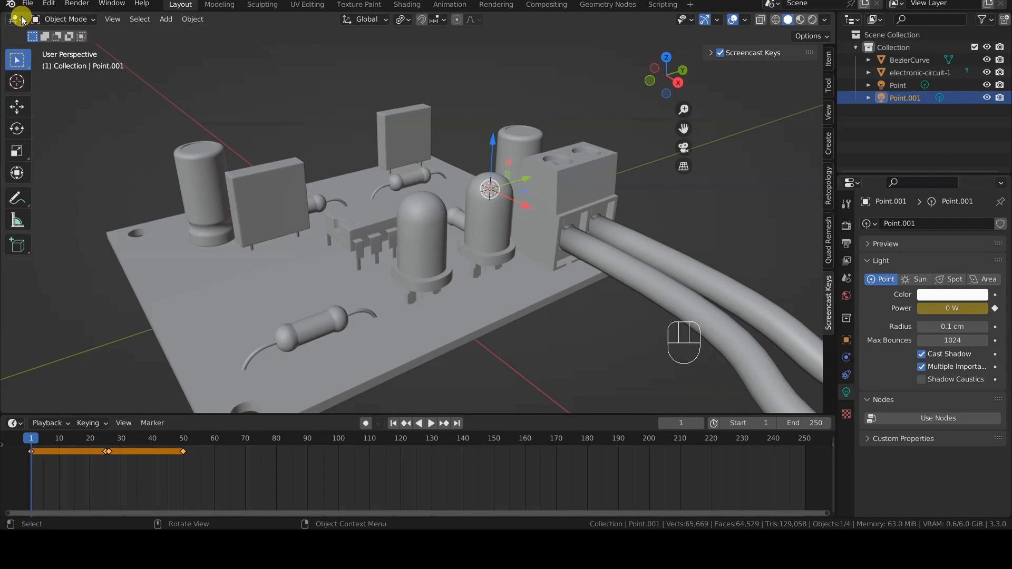
Switch the main area to the Graph Editor and frame Point's Power F-curve.
left_click(13, 19)
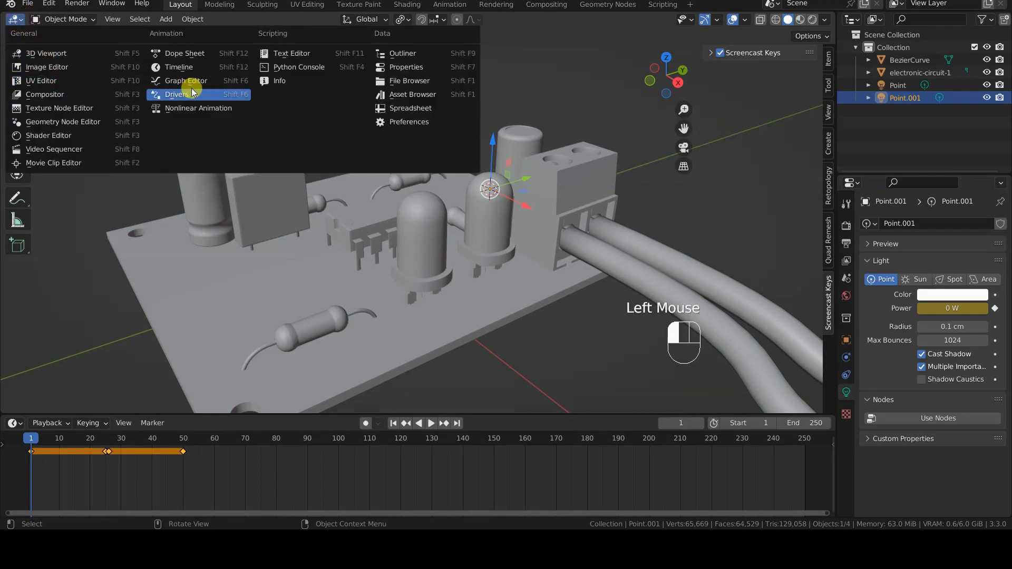
left_click(175, 95)
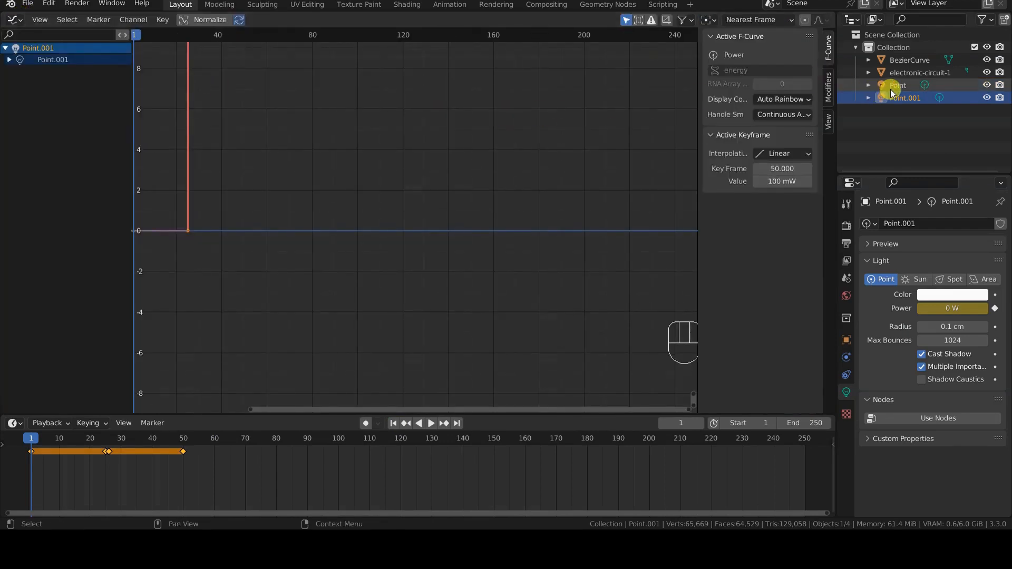
left_click(897, 84)
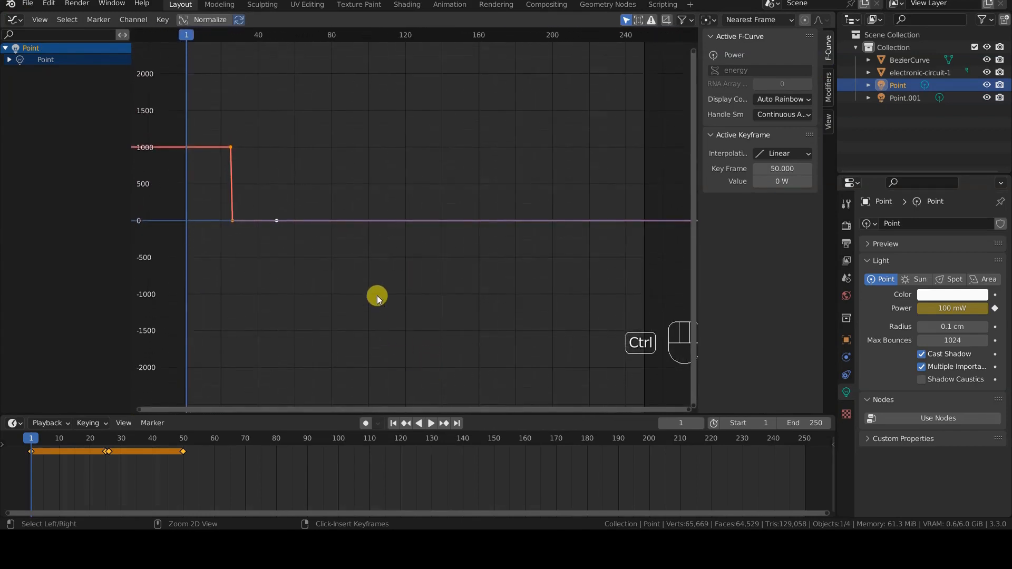
left_click_drag(380, 297, 394, 288)
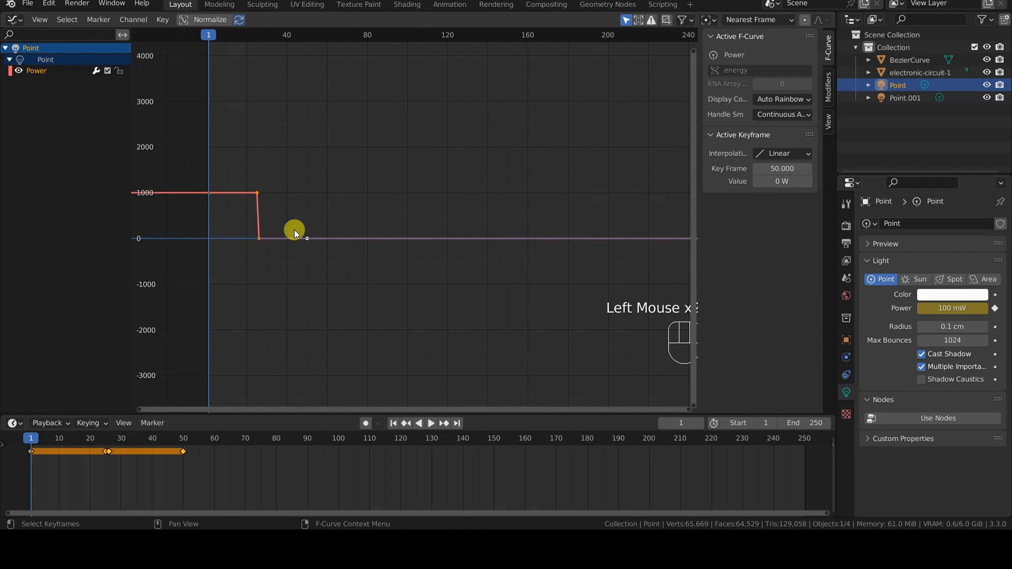
left_click_drag(294, 233, 362, 244)
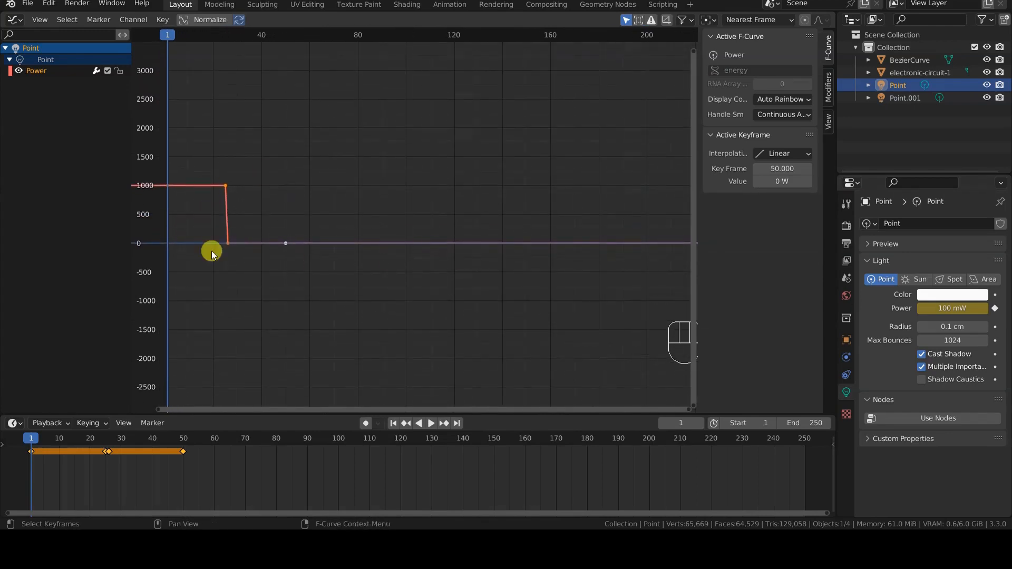
left_click(35, 70)
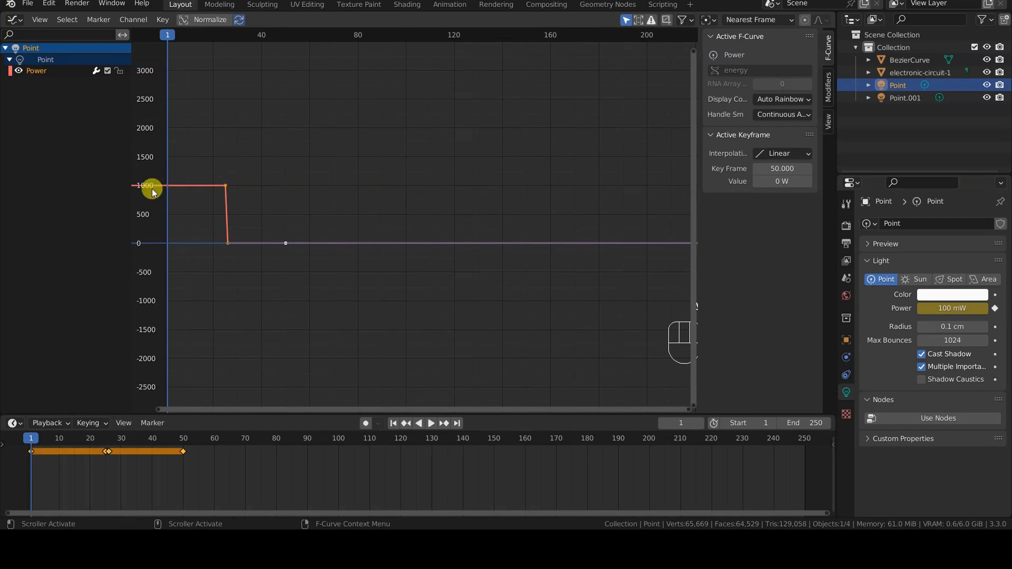
Box-select Point's Power keyframes and add a Cycles modifier from the sidebar Modifiers tab.
left_click_drag(152, 187, 142, 284)
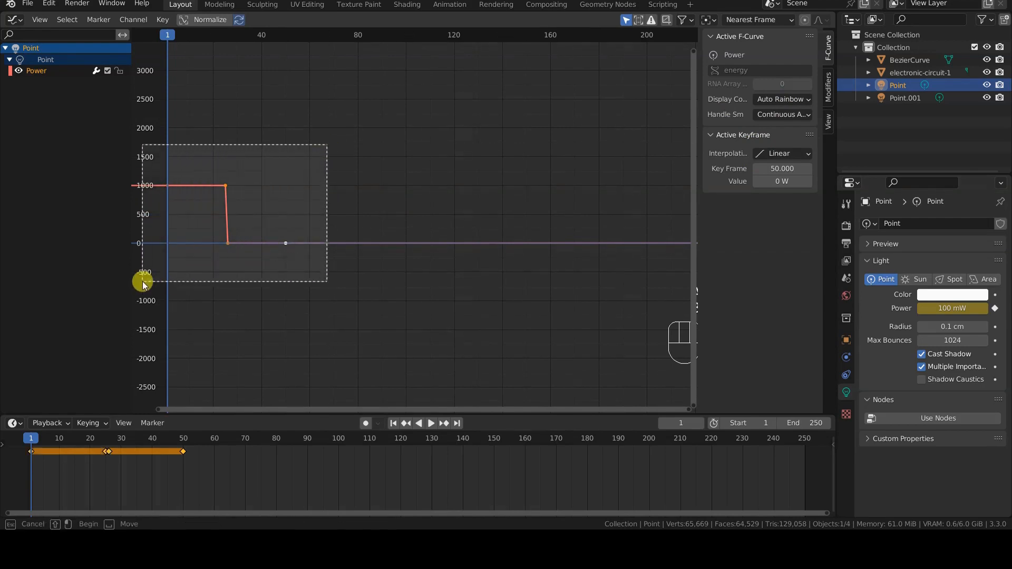
left_click_drag(142, 282, 245, 262)
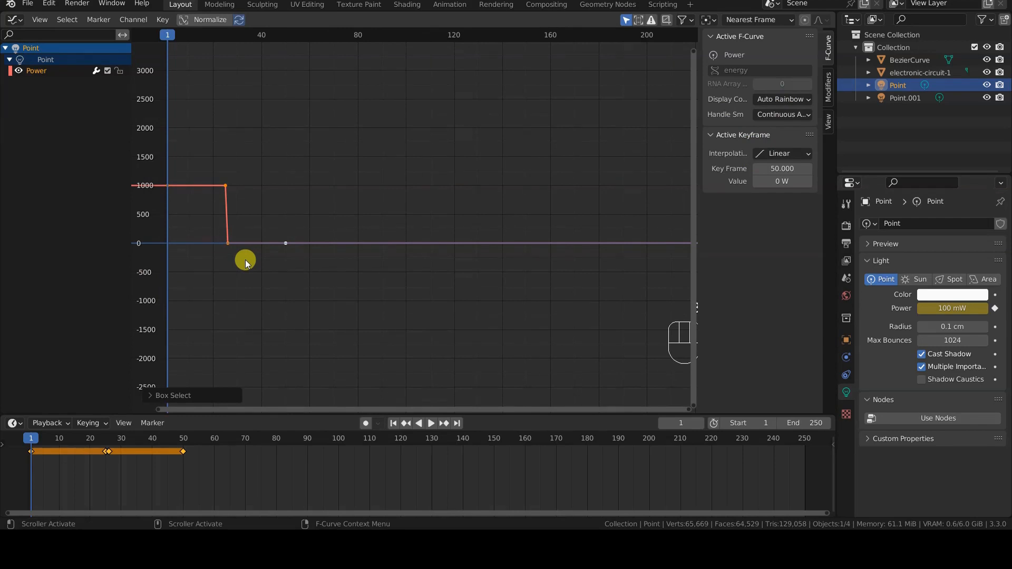
mouse_move(402, 313)
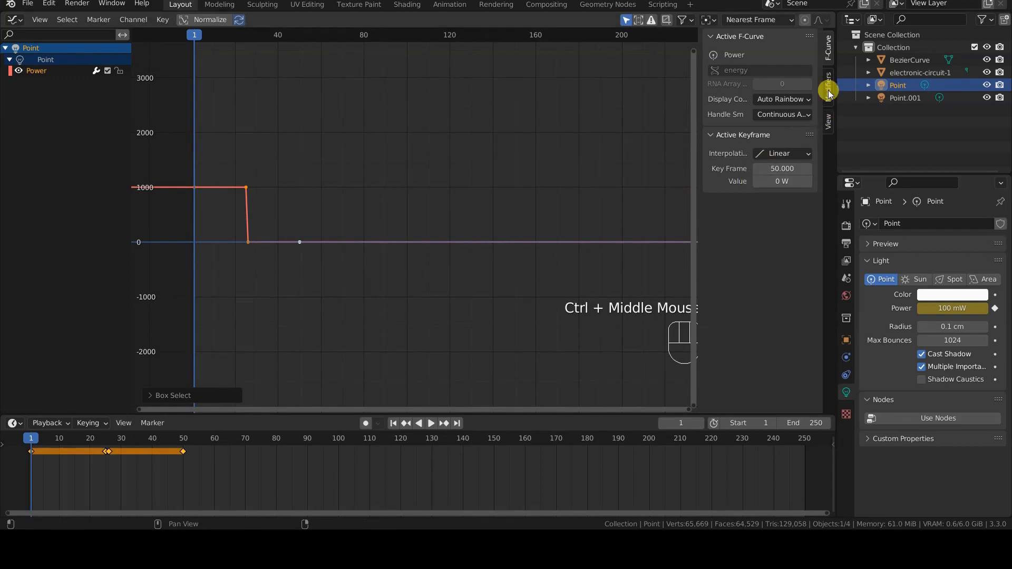
left_click(827, 87)
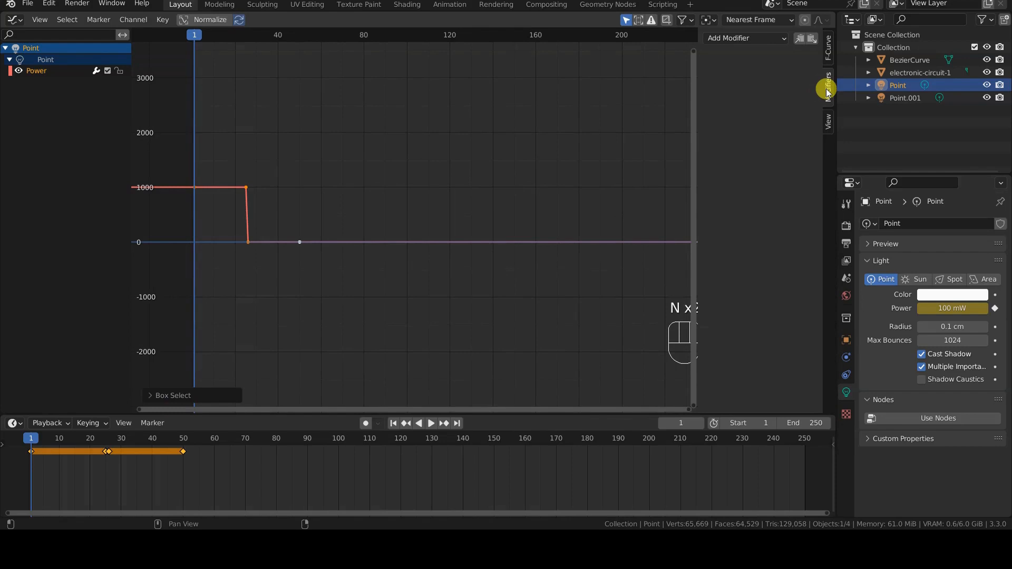
left_click(744, 38)
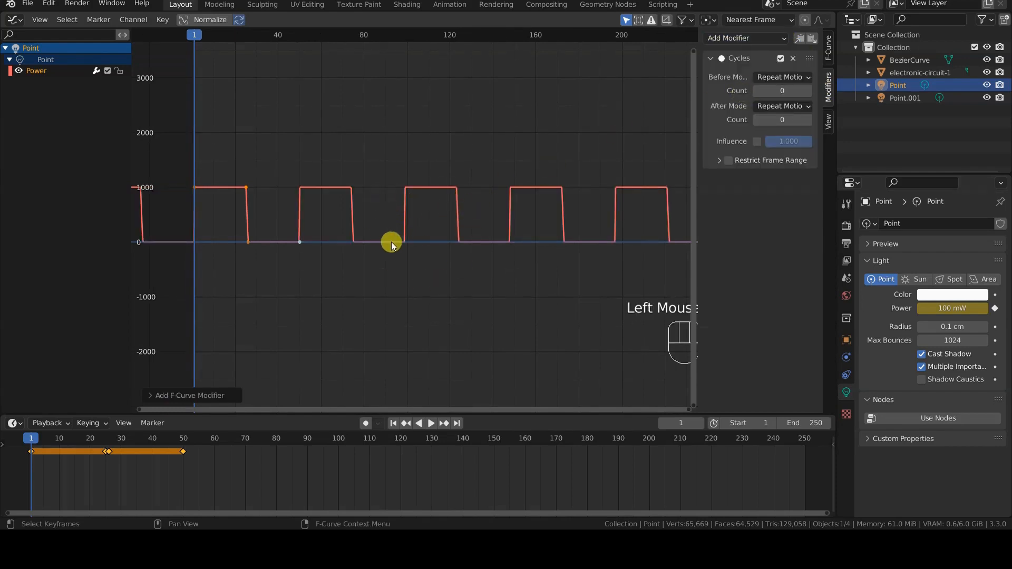
mouse_move(448, 258)
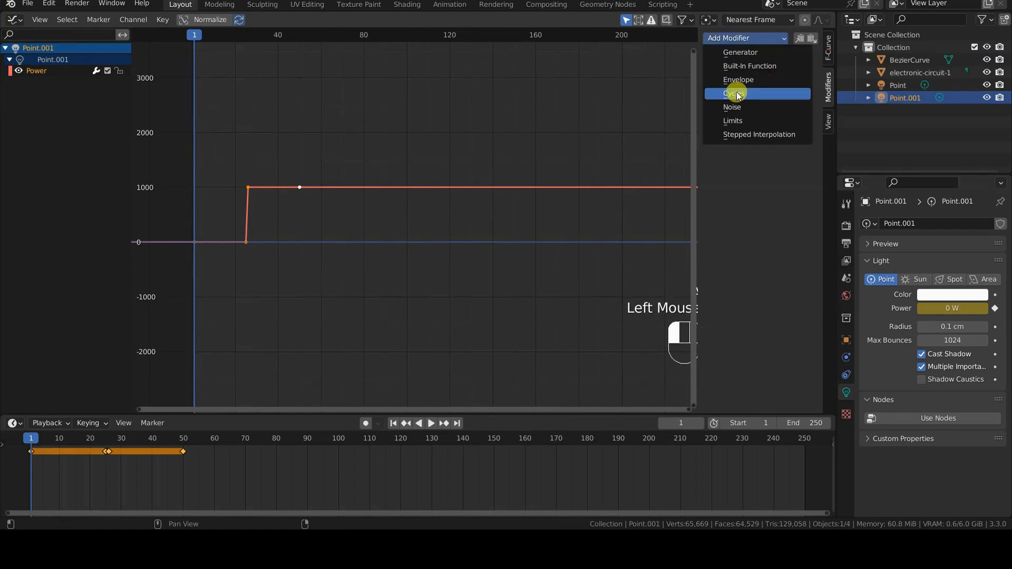
Add a Cycles modifier to Point.001's Power curve, trying then removing a restricted frame range.
left_click(733, 93)
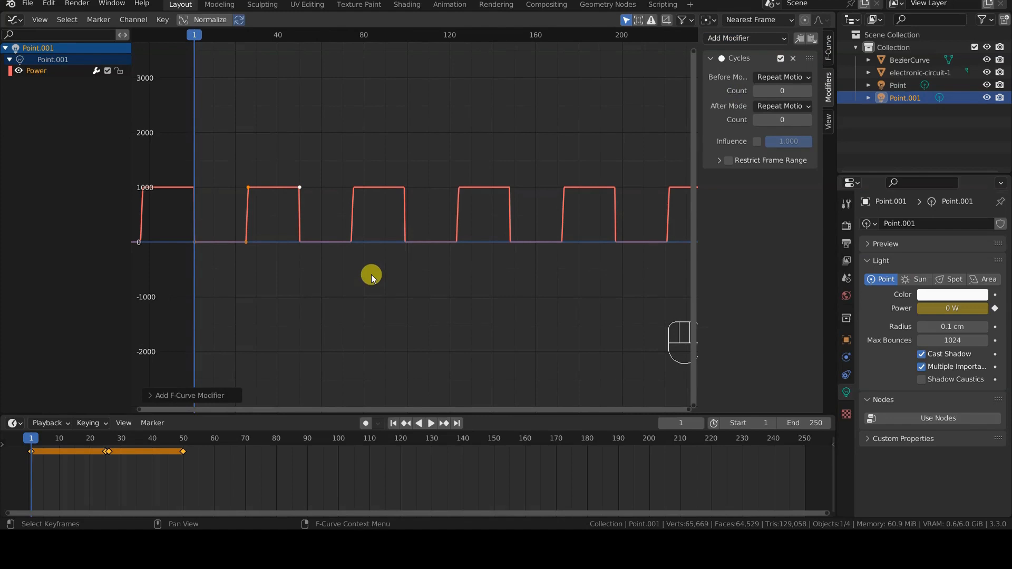
mouse_move(695, 267)
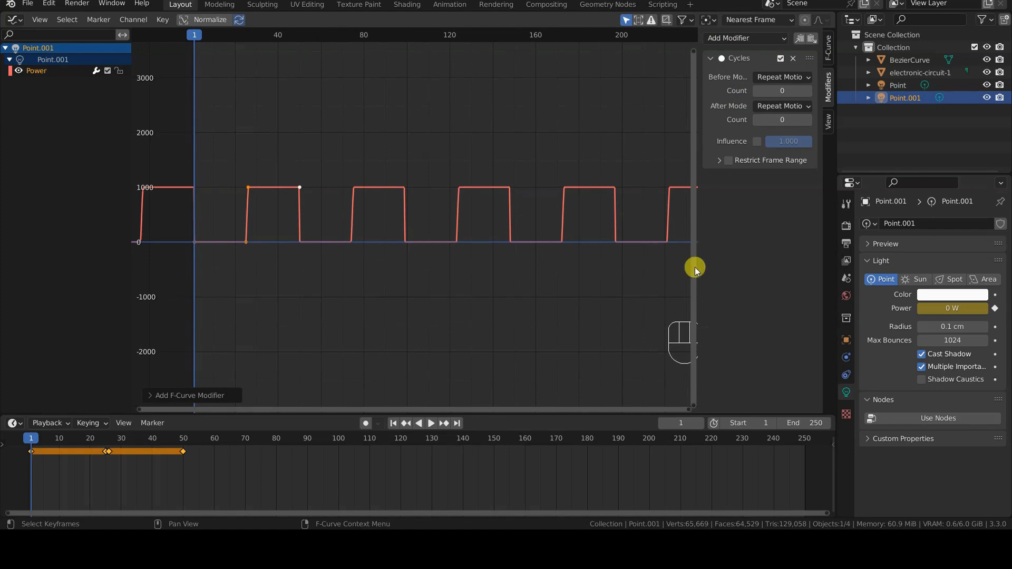
mouse_move(718, 174)
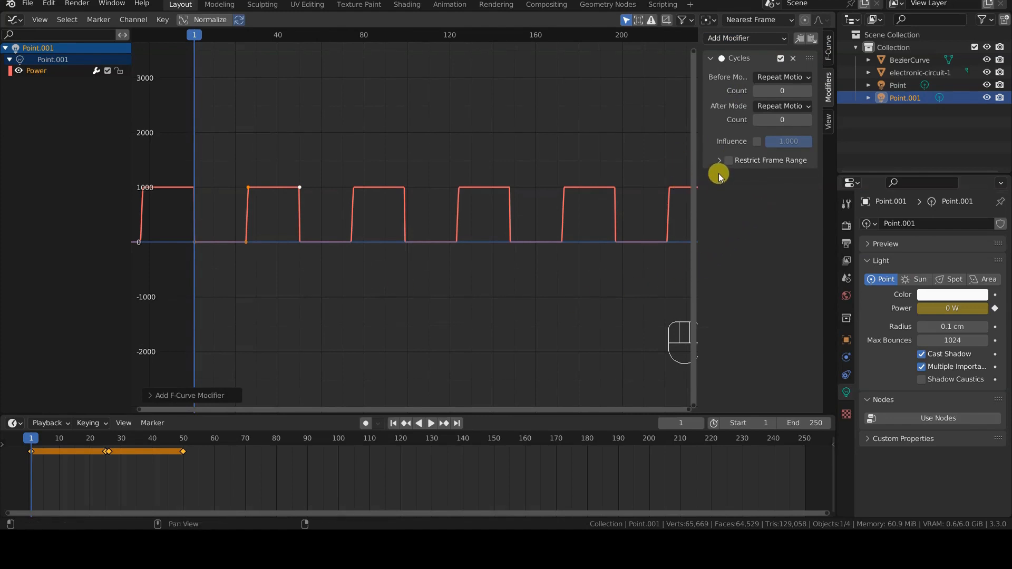
left_click(718, 160)
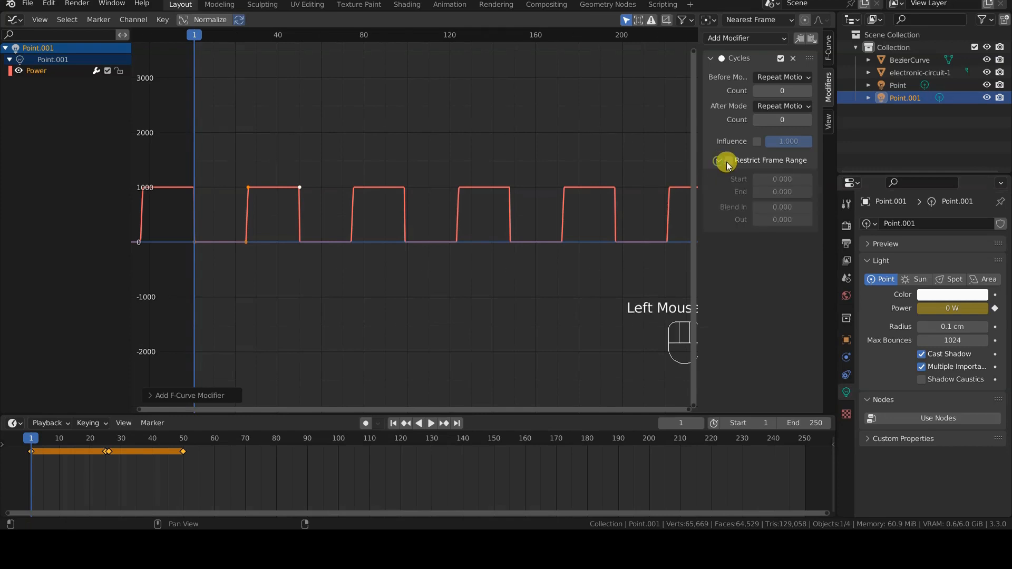
left_click(719, 160)
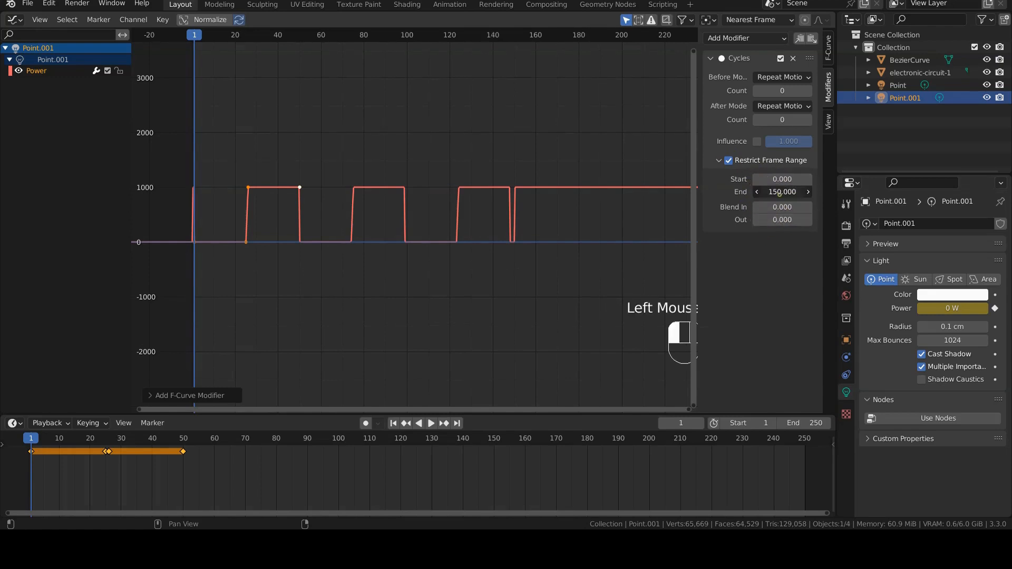
left_click(782, 192)
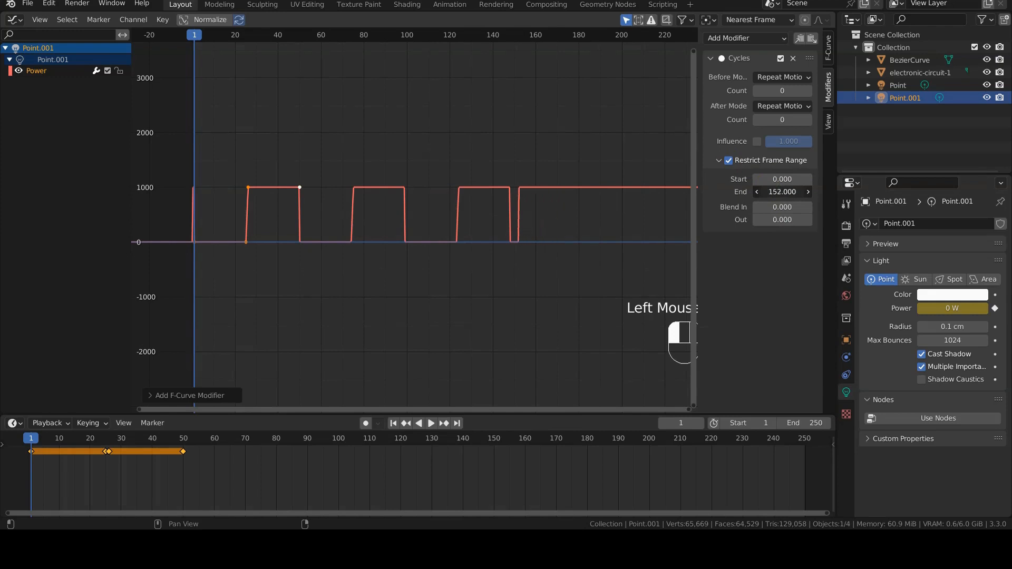
left_click(727, 160)
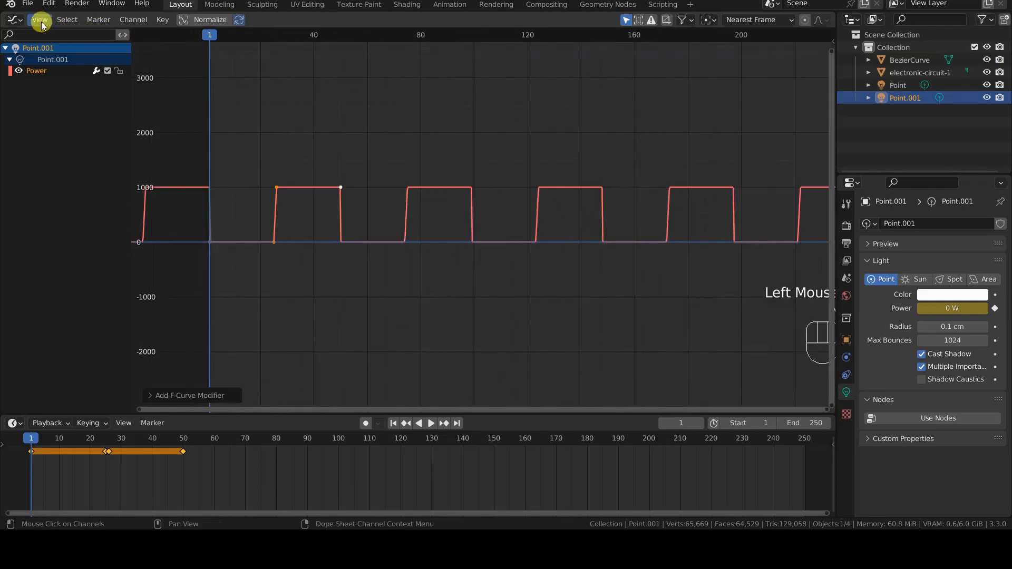
Restore the 3D Viewport, scrub the alternating red-green blink, then return to solid shading.
left_click(13, 20)
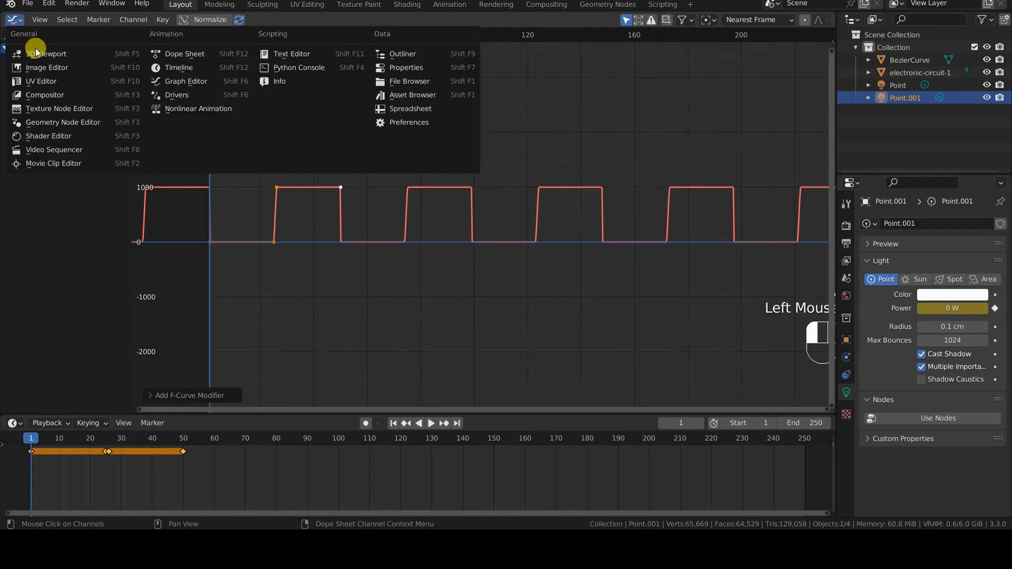
left_click(46, 54)
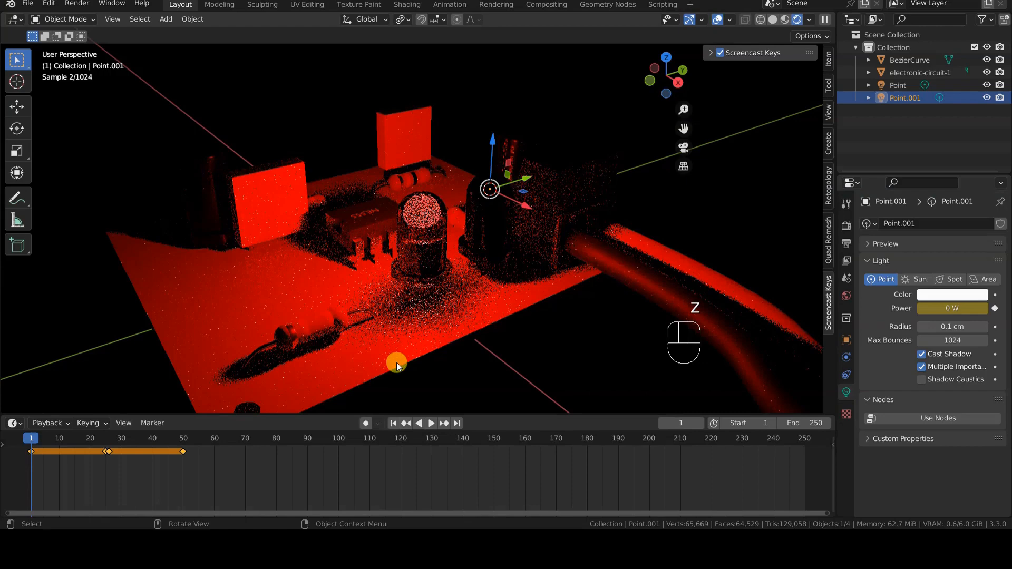
left_click(430, 423)
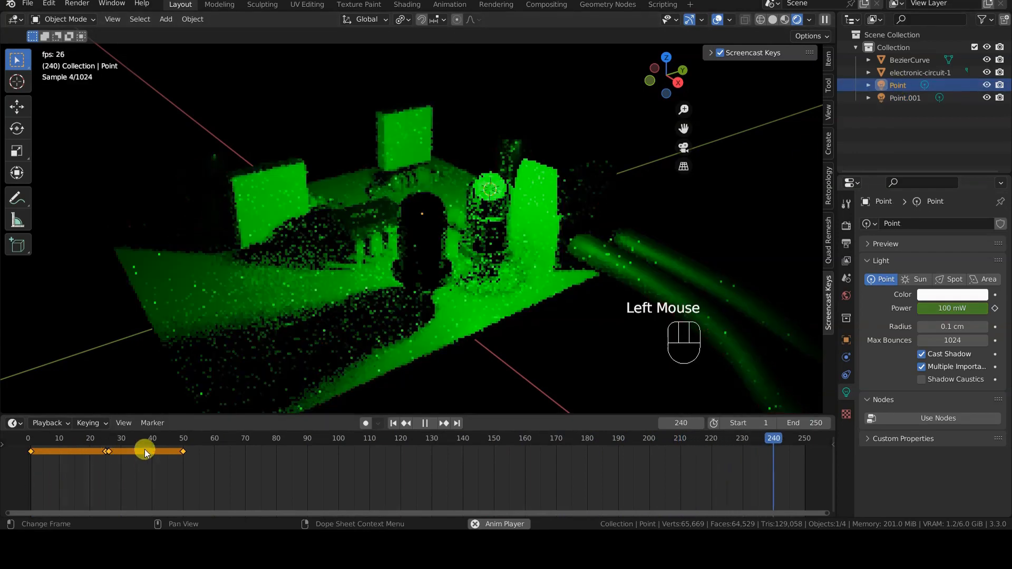
left_click(179, 438)
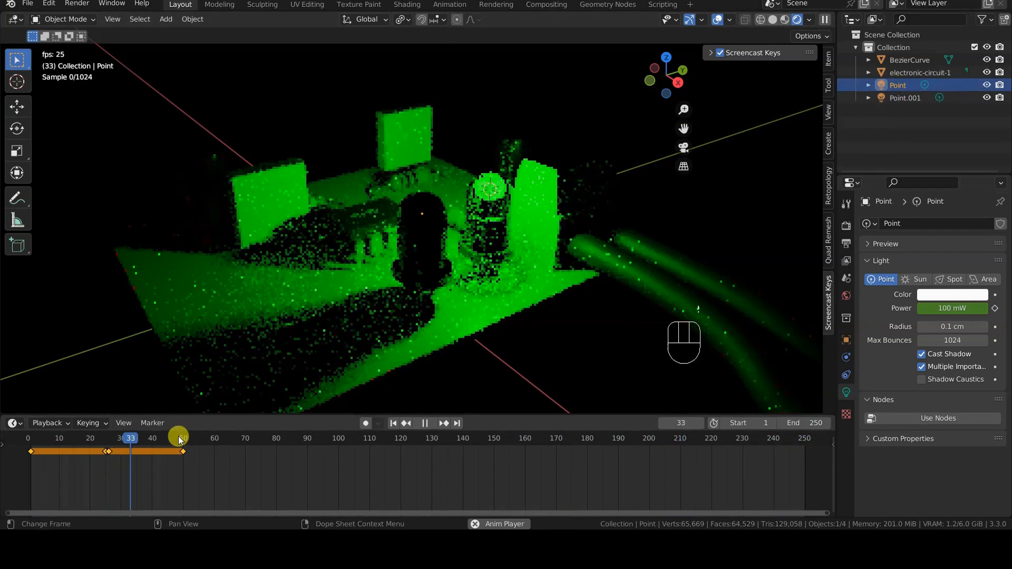
key("z")
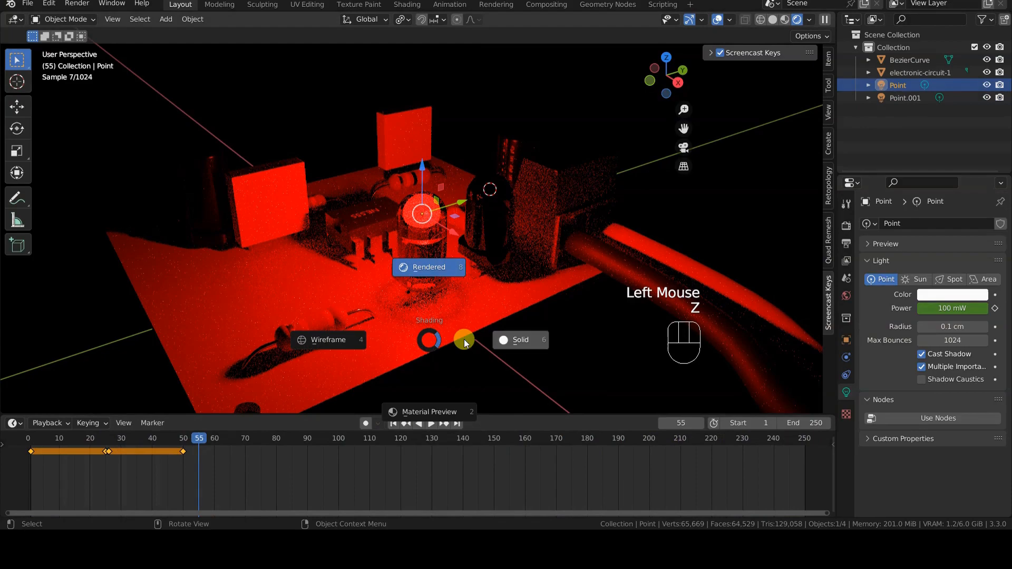
left_click(520, 339)
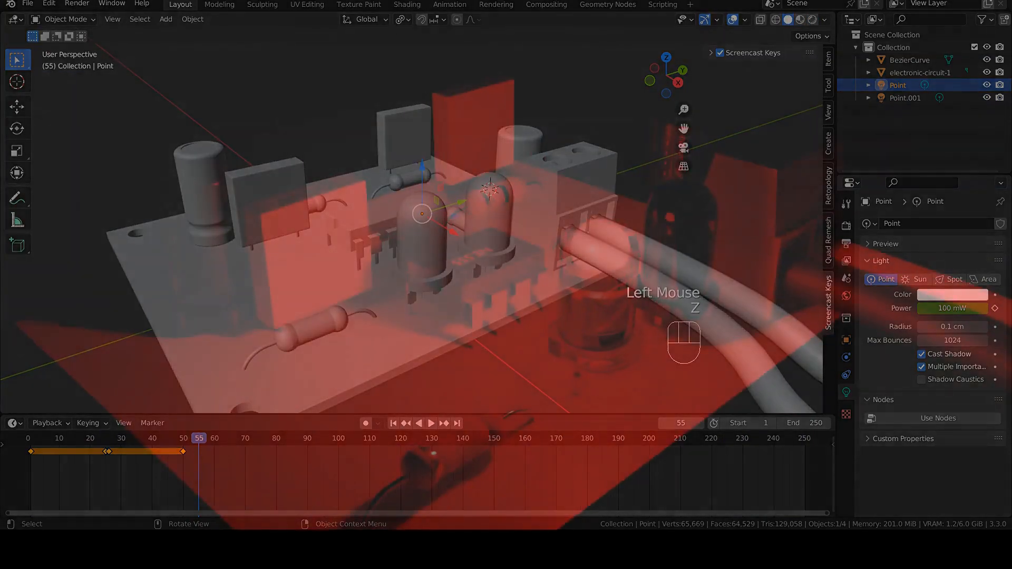